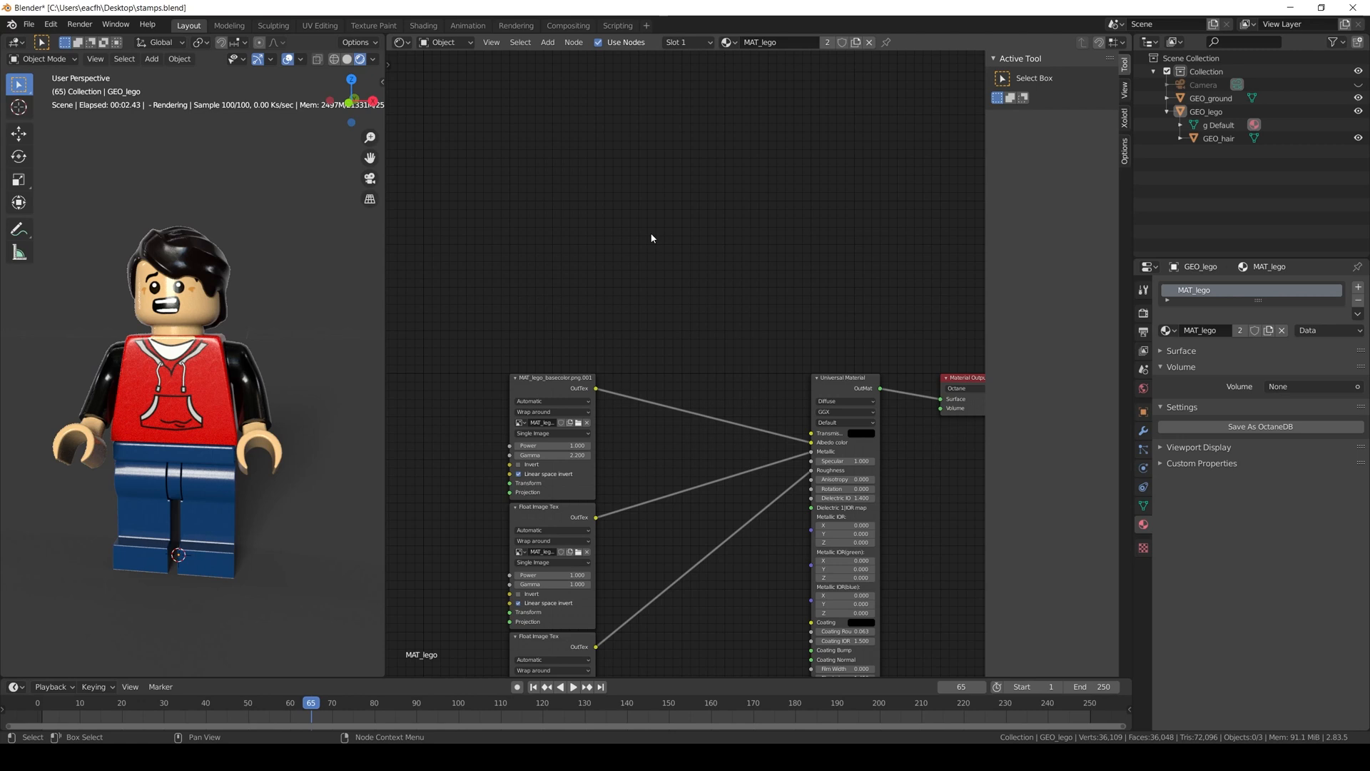
{"action": "mouse_move", "coordinate": [711, 238]}
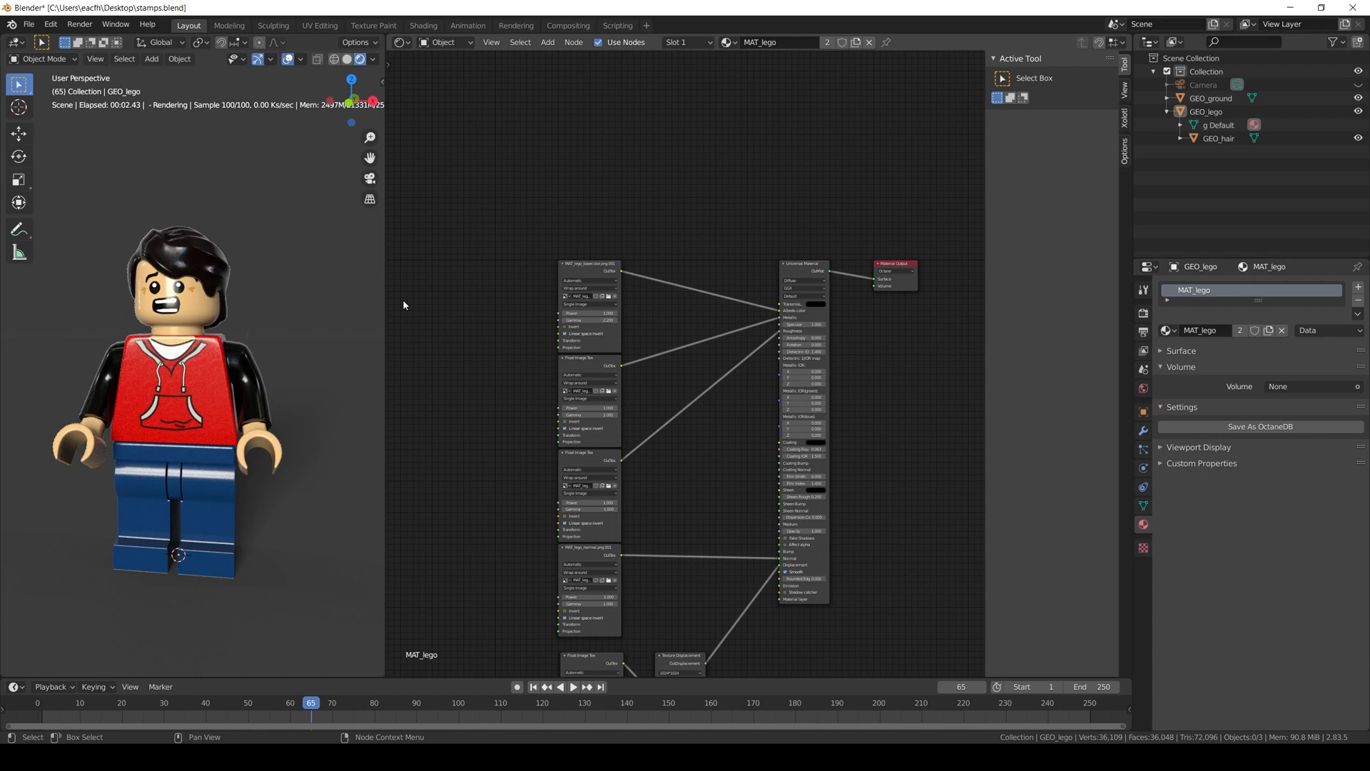
Step: Add a mesh plane to the scene under the Lego figure
{"action": "left_click", "coordinate": [152, 59]}
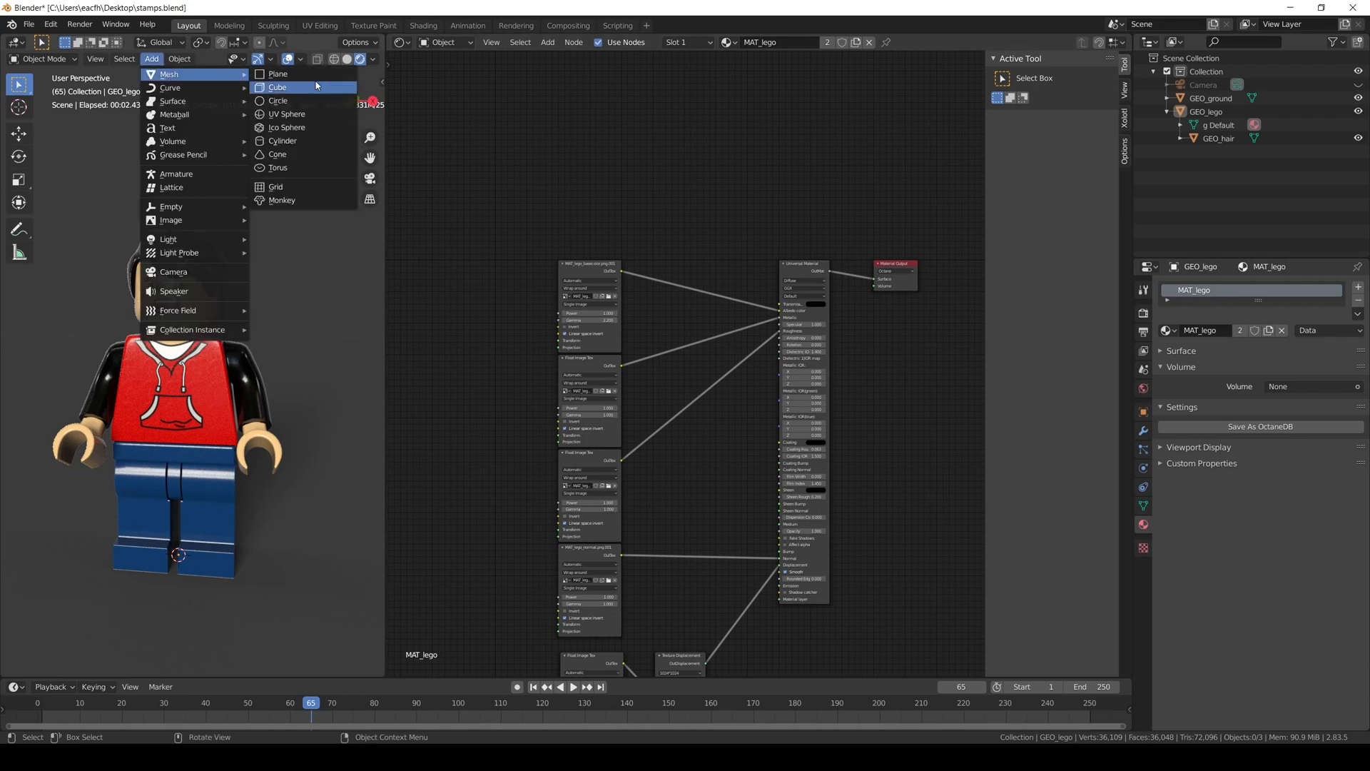
{"action": "left_click", "coordinate": [277, 73]}
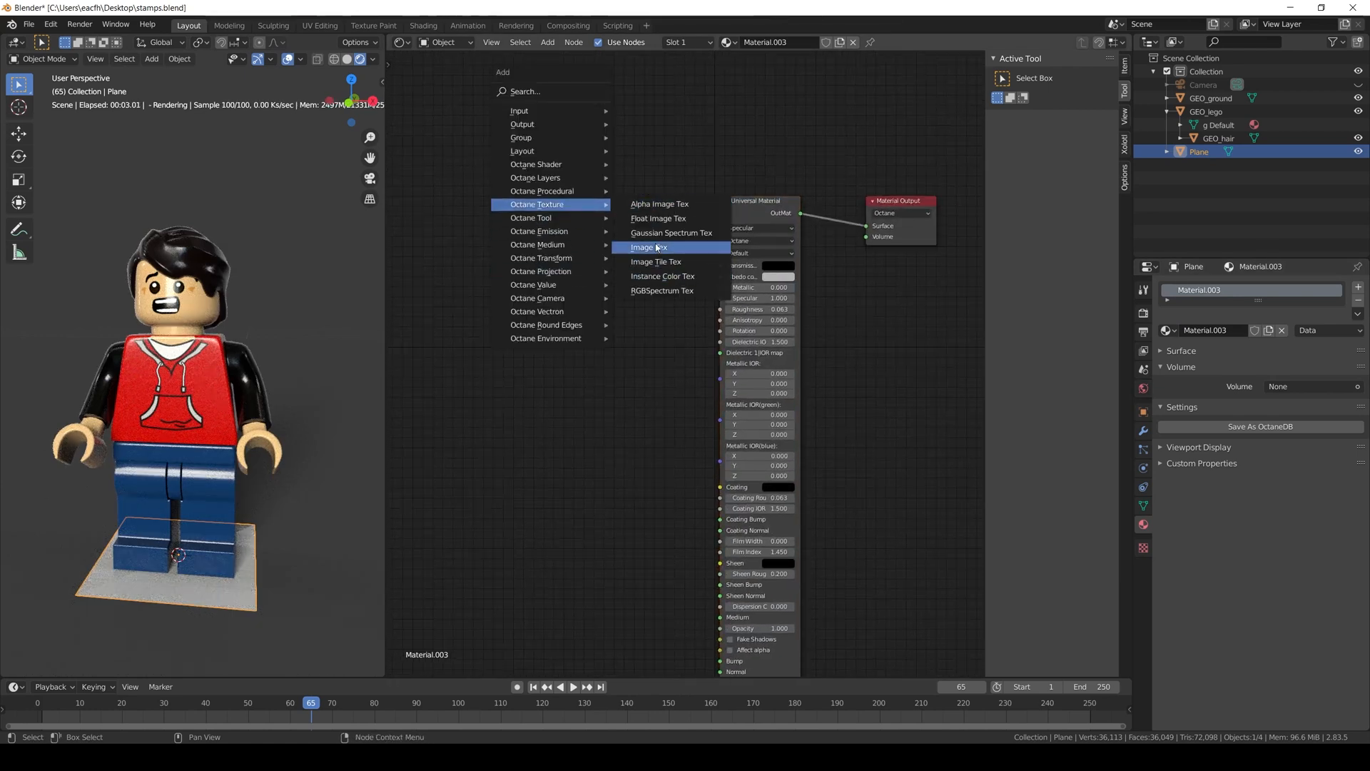
Step: Add an Octane Image Tex node to the plane's material and load the decal image from the BUFFER folder
{"action": "left_click", "coordinate": [657, 217]}
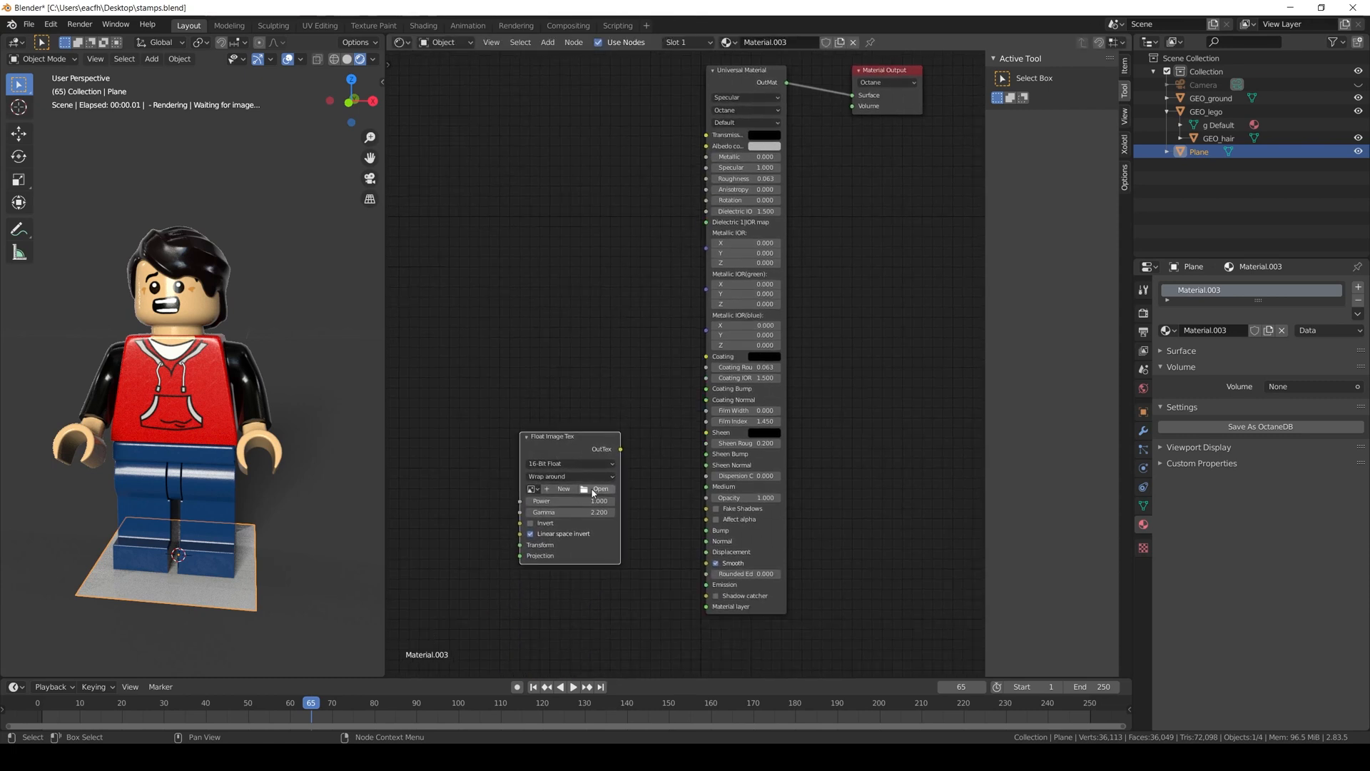
{"action": "left_click", "coordinate": [600, 488]}
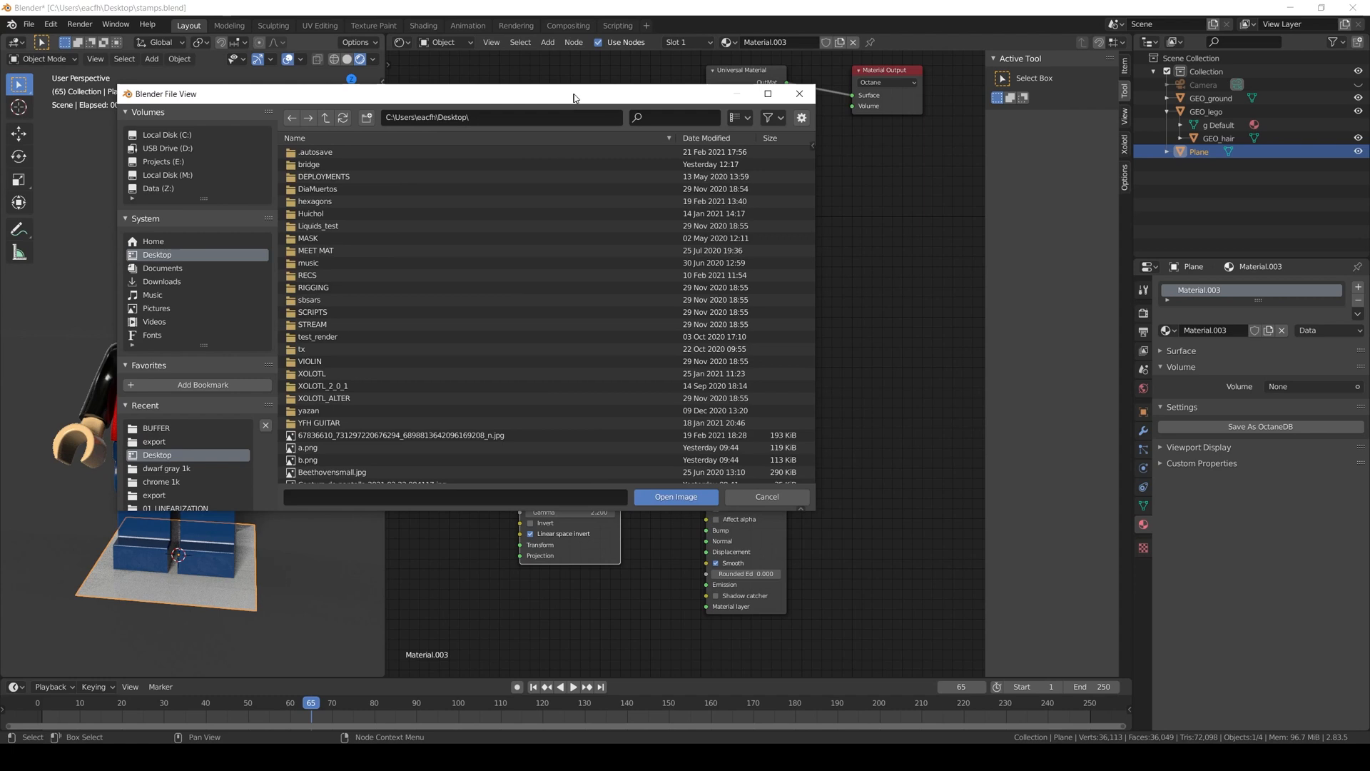
{"action": "left_click", "coordinate": [156, 428]}
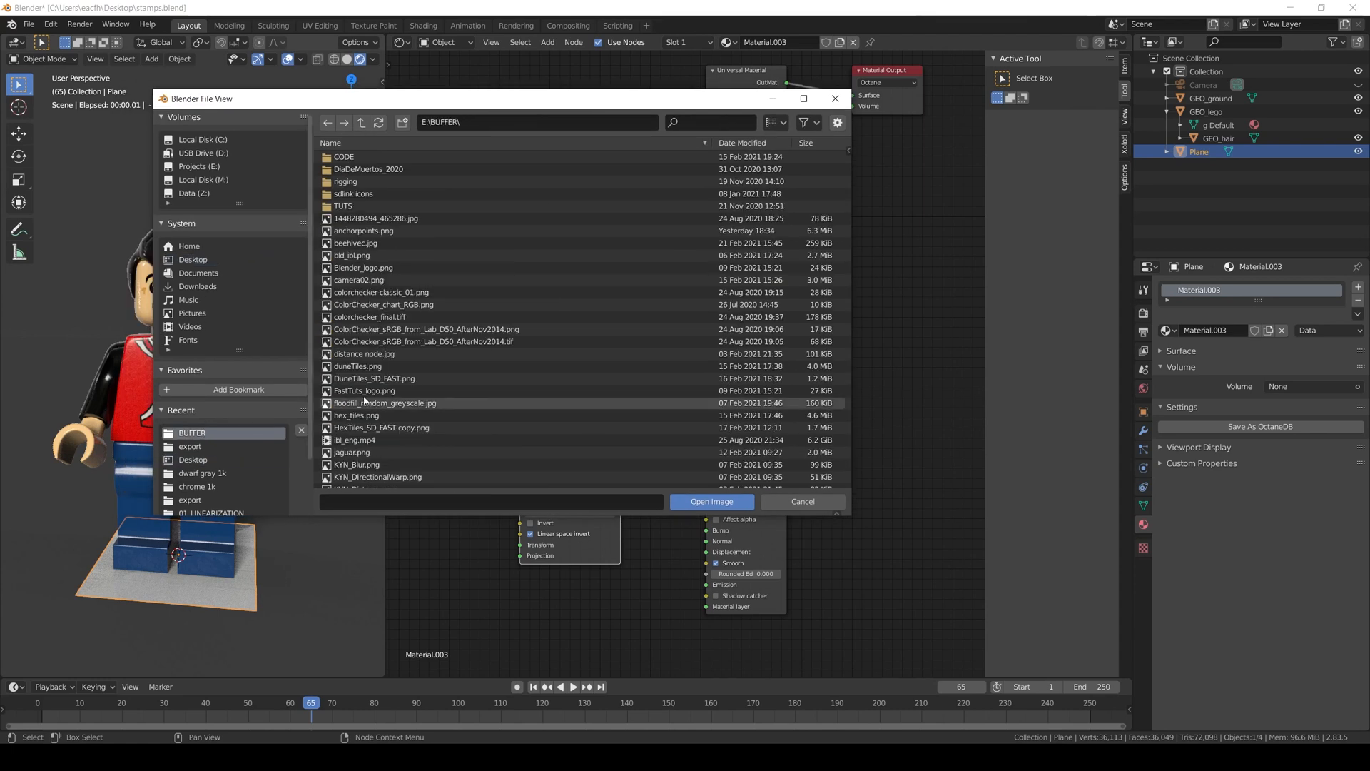
{"action": "left_click", "coordinate": [711, 501]}
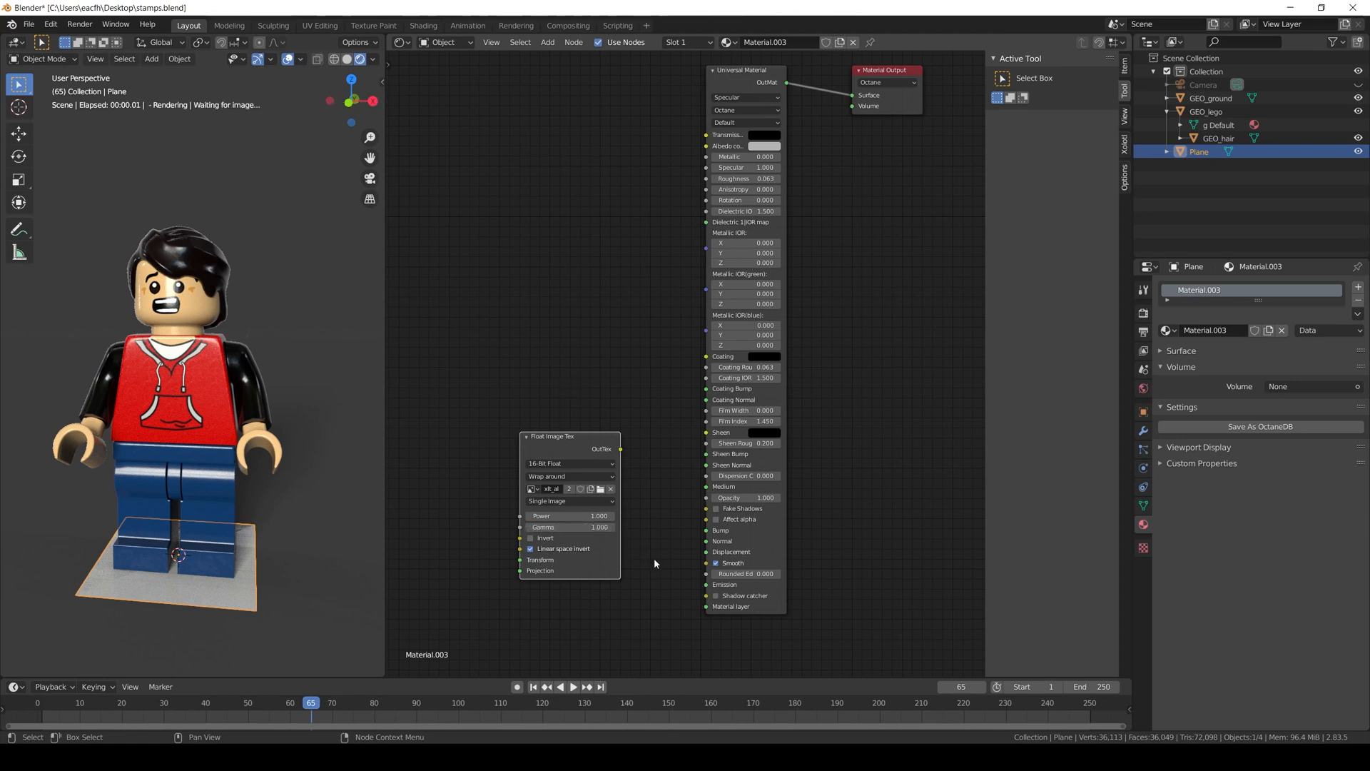
Step: Wire the decal image's OutTex into the material's Opacity and position the plane against the figure's torso
{"action": "left_click_drag", "start_coordinate": [621, 448], "coordinate": [673, 491]}
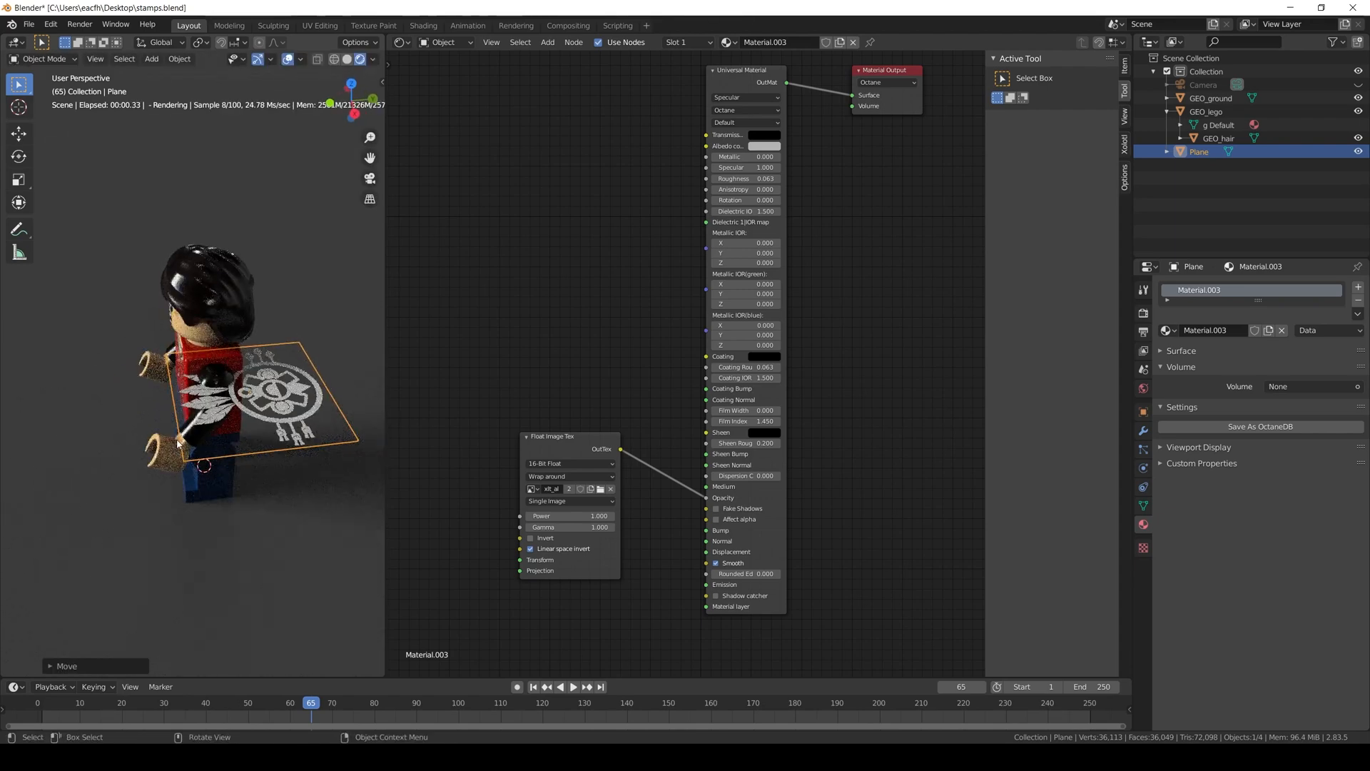
{"action": "key", "text": "r"}
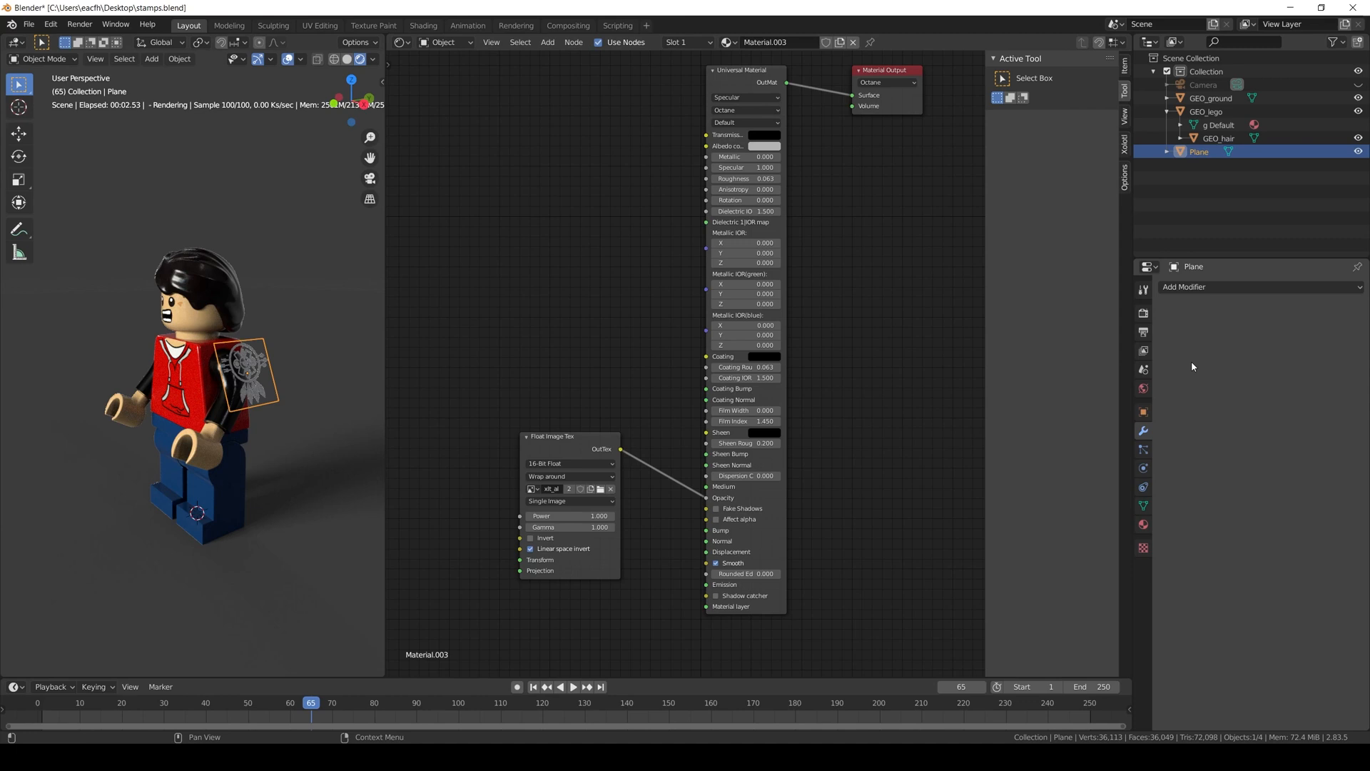
Step: Add a Subdivision Surface modifier to the plane with 2 viewport levels
{"action": "left_click", "coordinate": [1185, 287]}
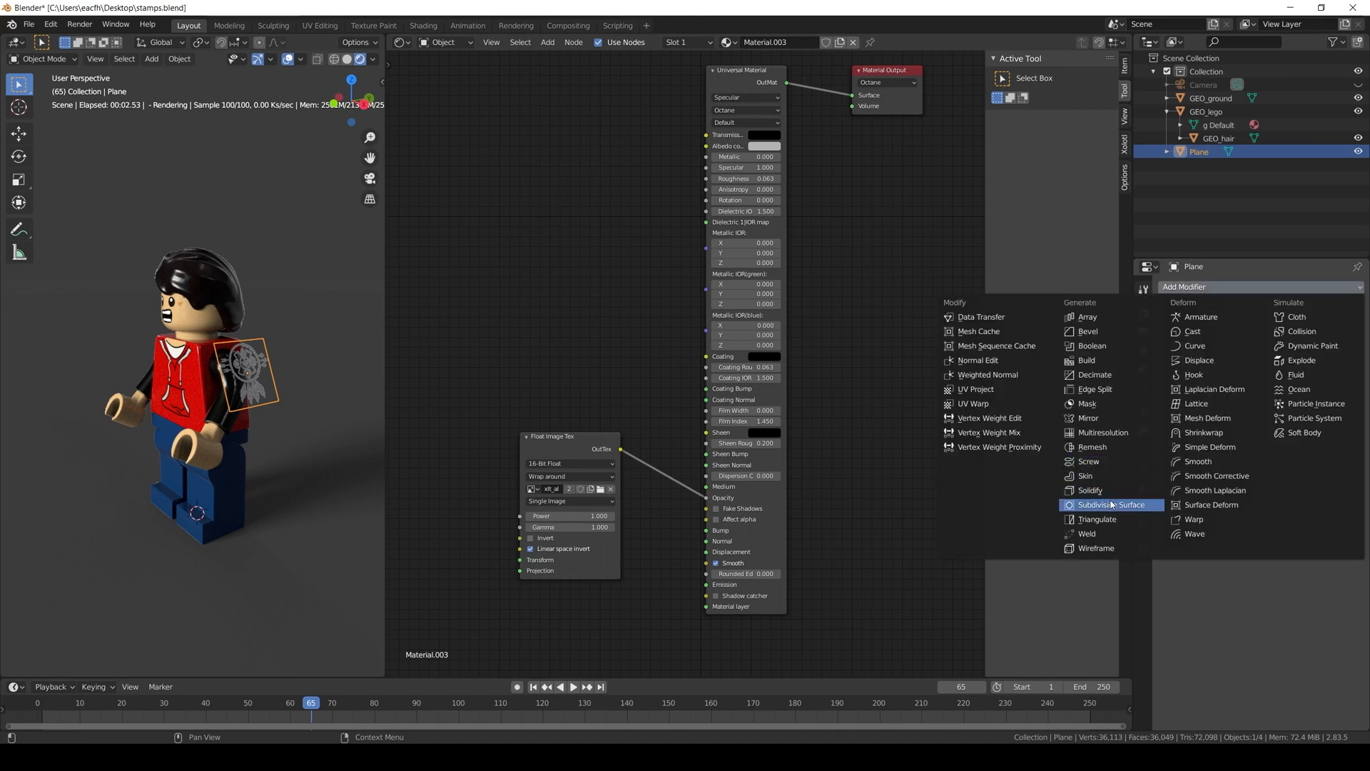
{"action": "left_click", "coordinate": [1112, 504]}
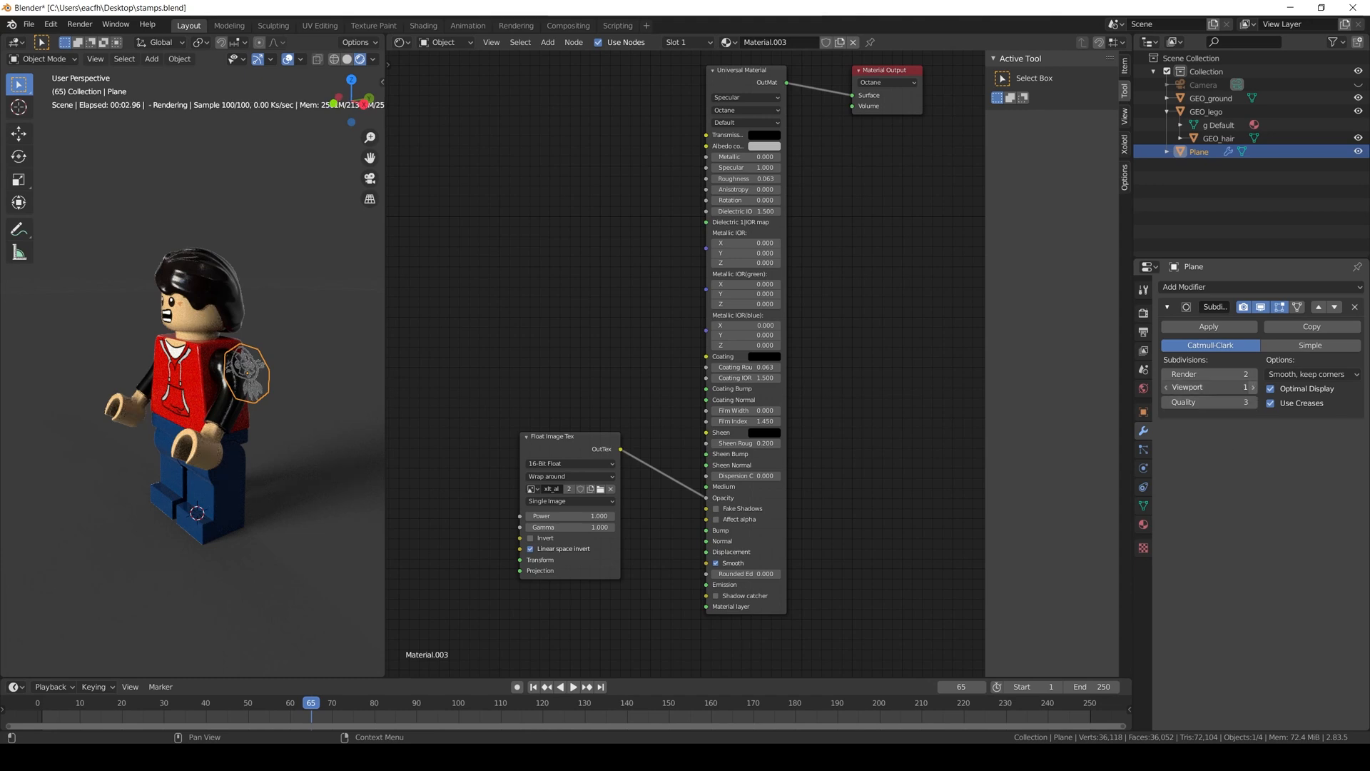
{"action": "left_click", "coordinate": [1252, 387]}
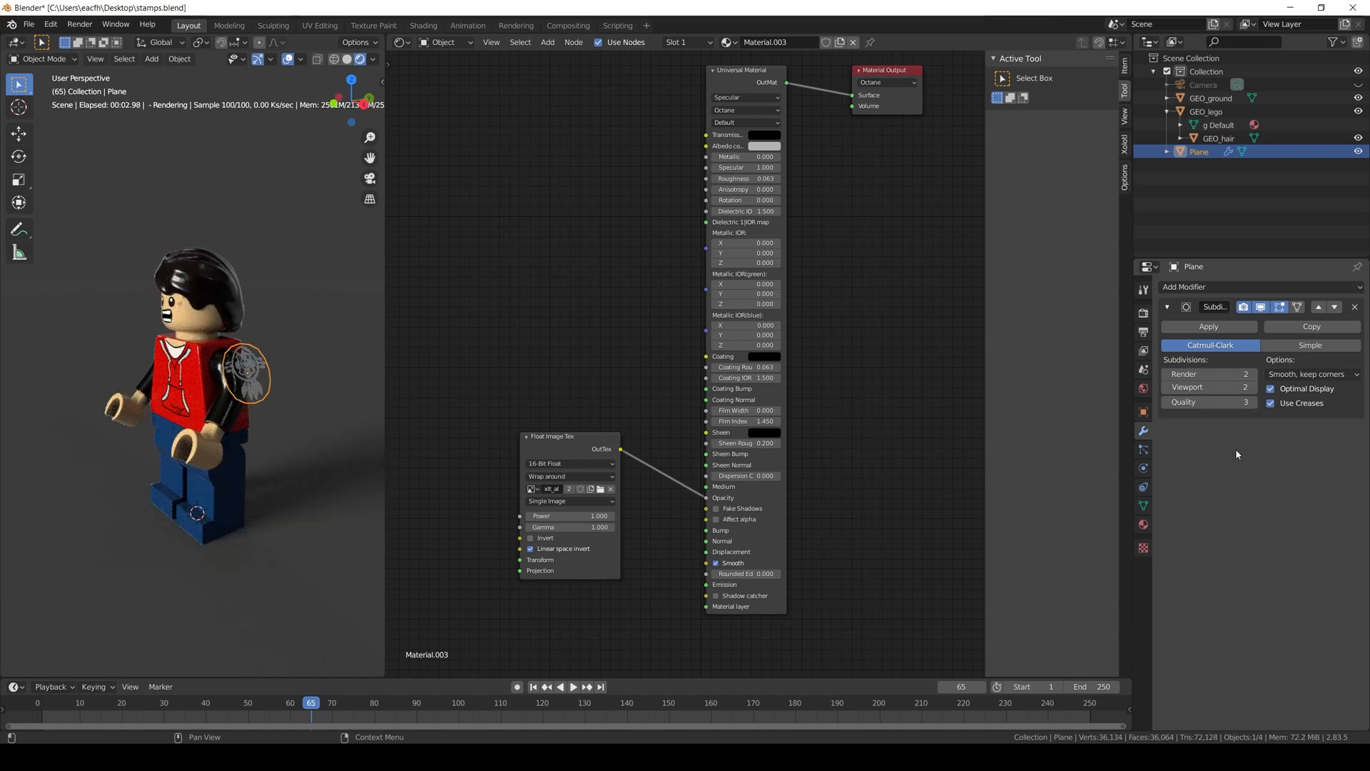
Step: Add a Shrinkwrap modifier targeting GEO_lego so the plane wraps onto the figure
{"action": "left_click", "coordinate": [1185, 287]}
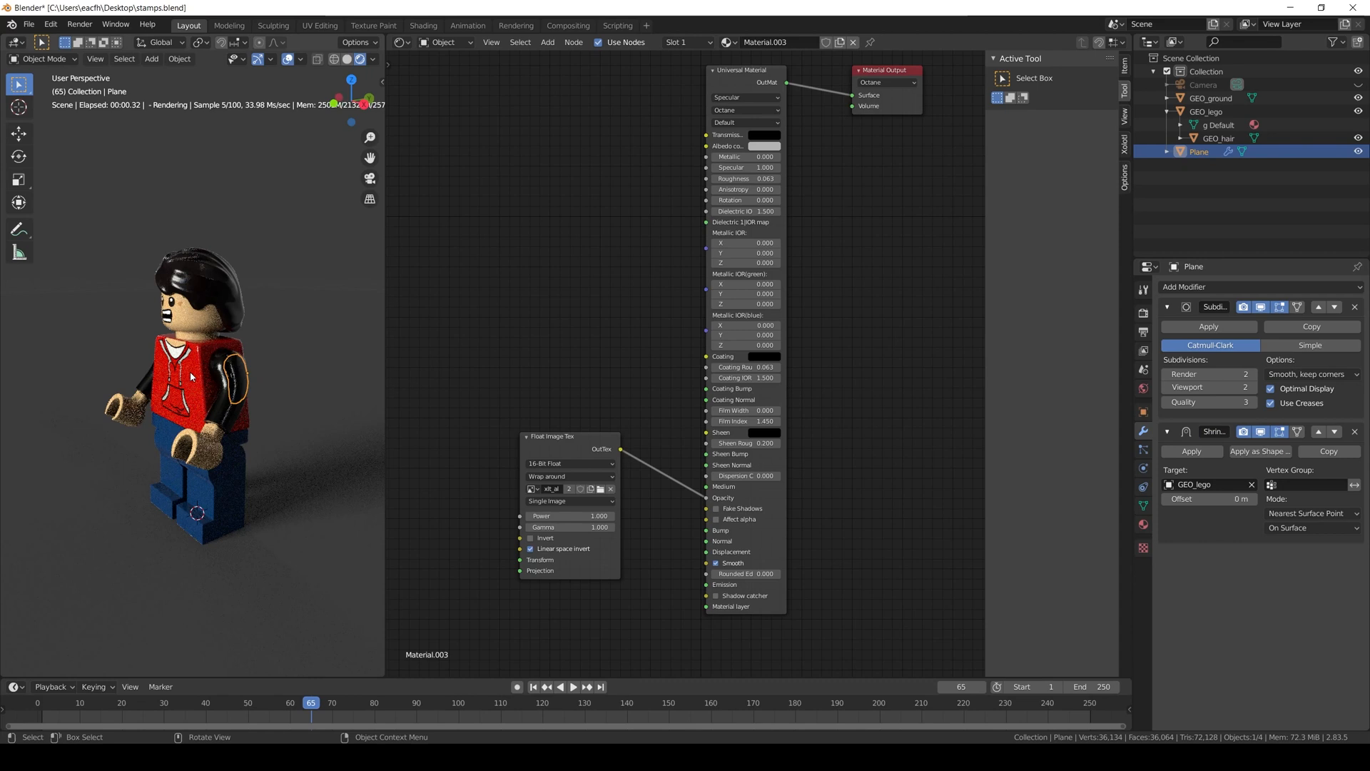
{"action": "left_click", "coordinate": [1207, 498]}
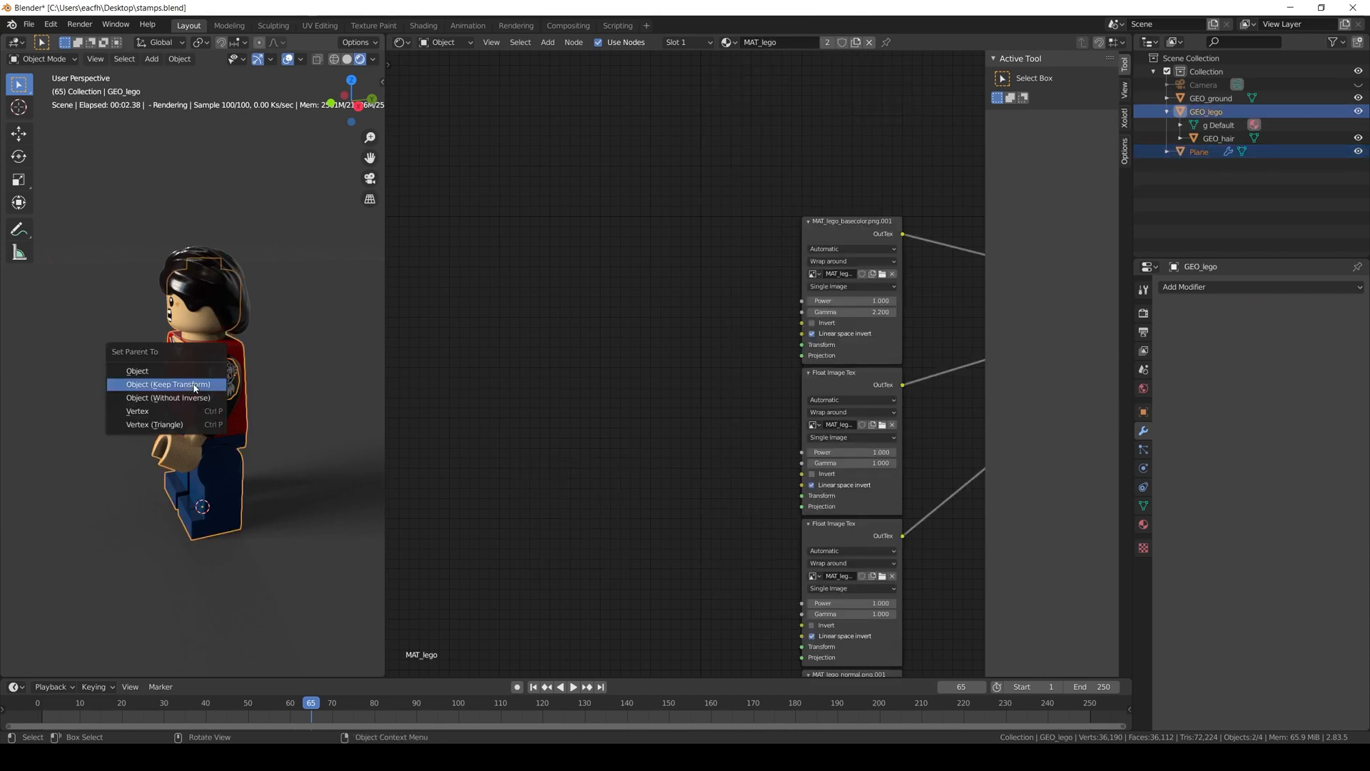
Step: Parent the decal plane to GEO_lego with Object (Keep Transform)
{"action": "left_click", "coordinate": [167, 384]}
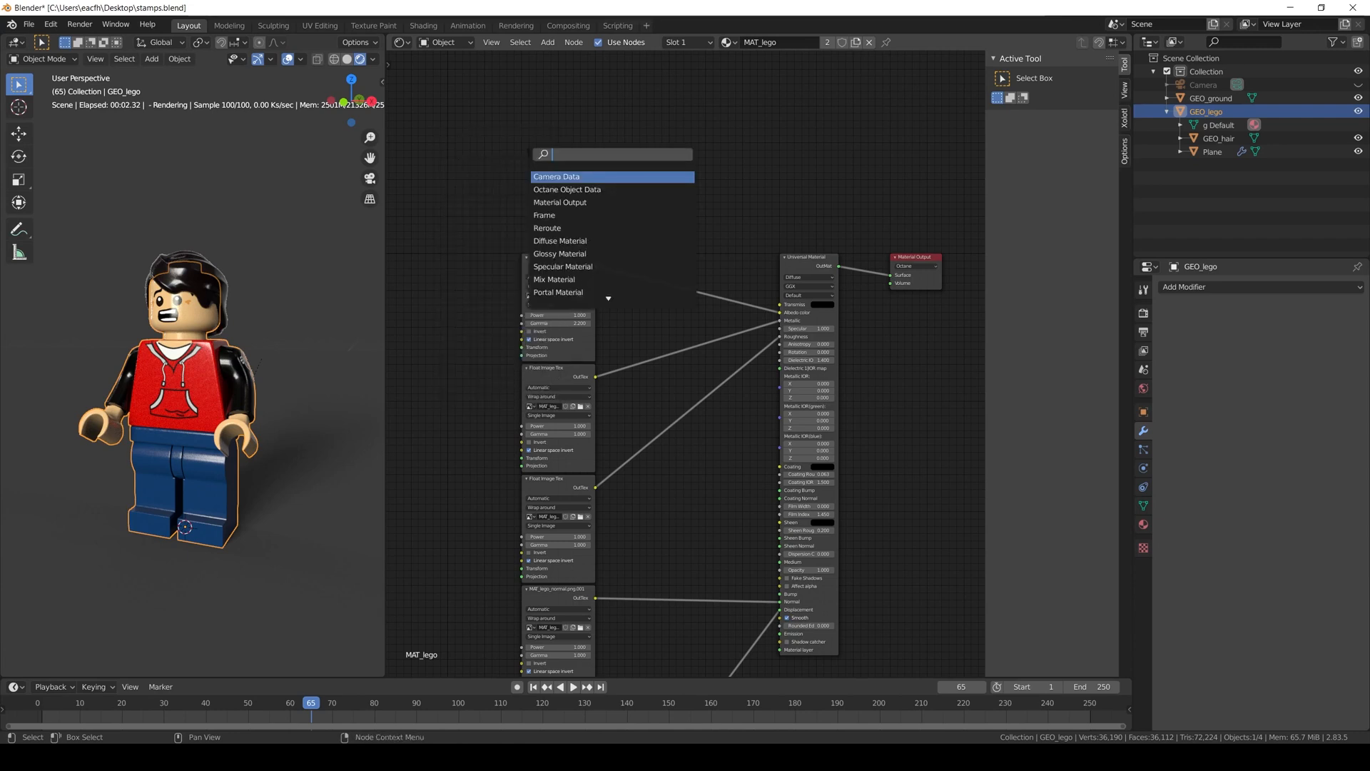
Step: Add a Mix Tex node and a second Image Tex node to MAT_lego and start browsing for its image
{"action": "type", "text": "mix"}
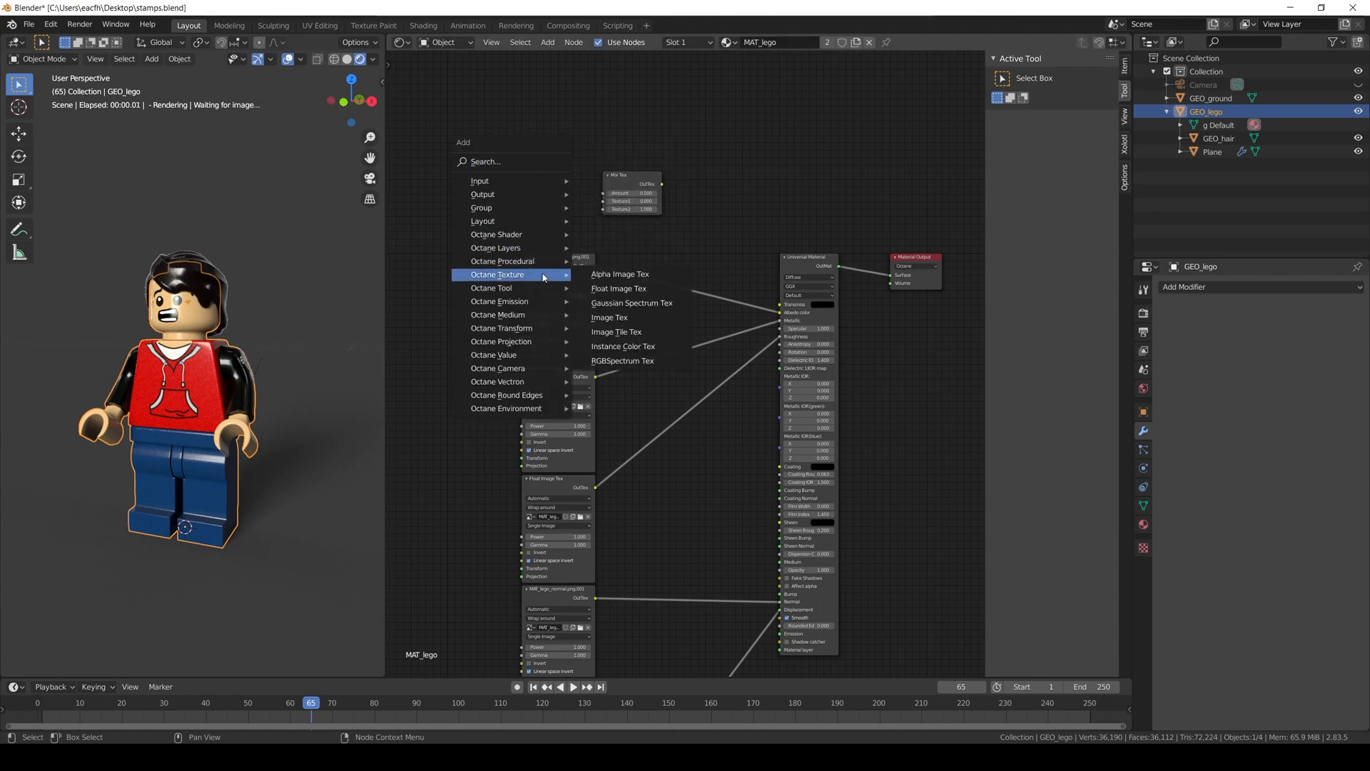
{"action": "left_click", "coordinate": [616, 288]}
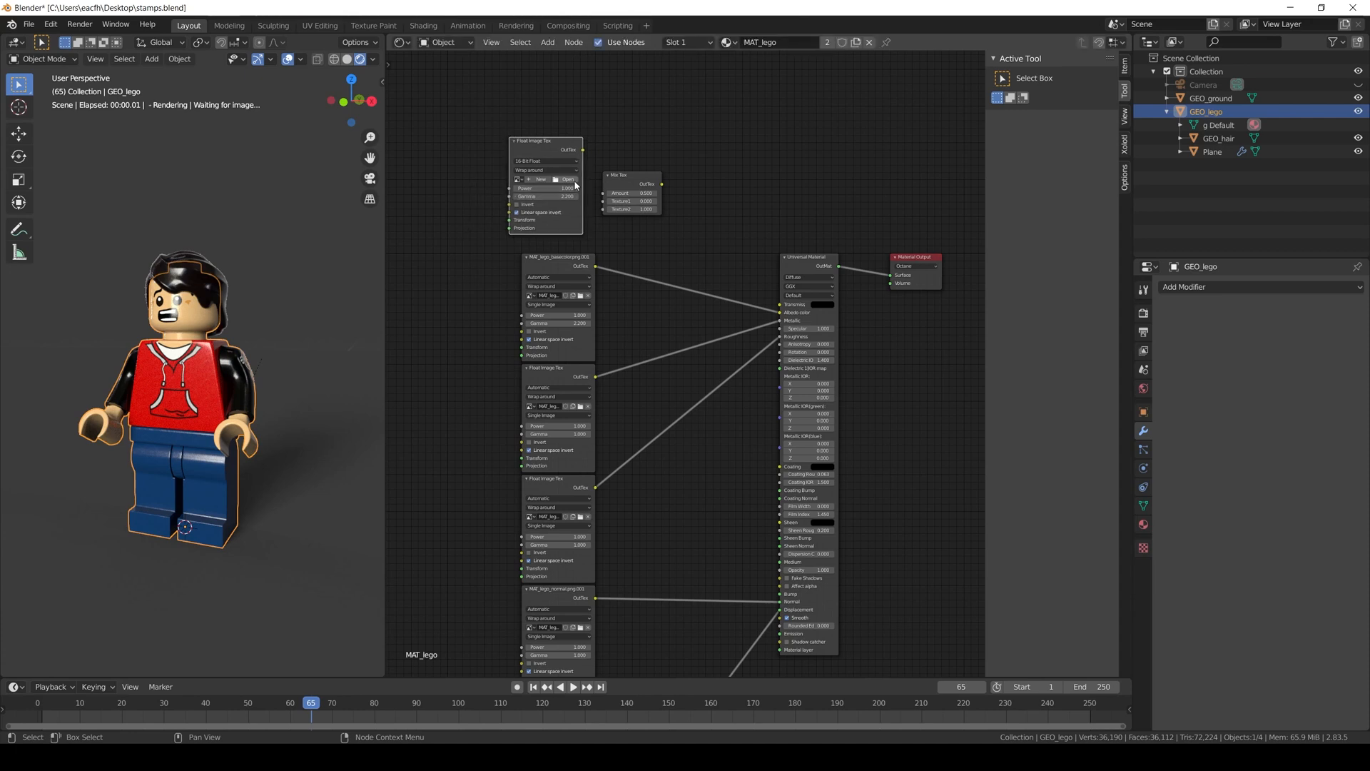
{"action": "left_click", "coordinate": [567, 180]}
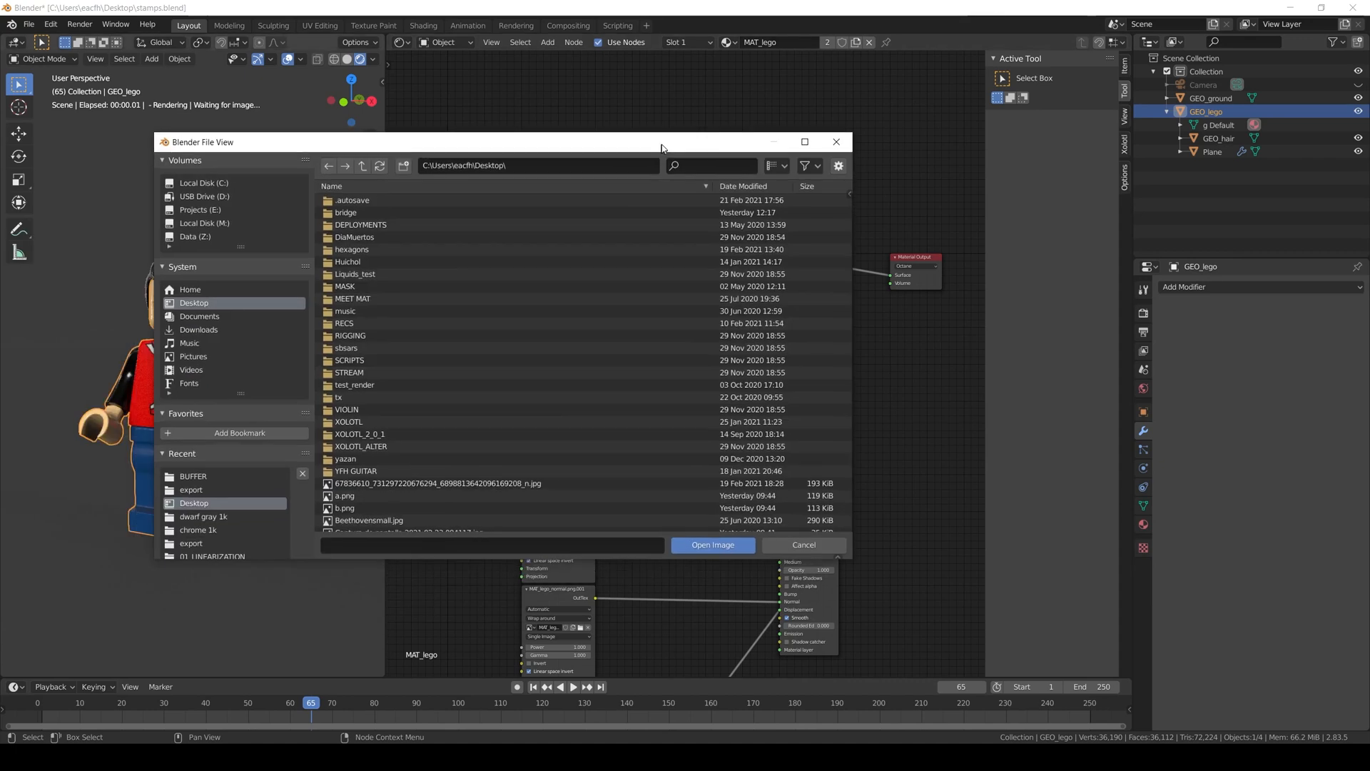
Step: Load the decal image into the new texture and set its border mode to Black color
{"action": "left_click", "coordinate": [194, 474]}
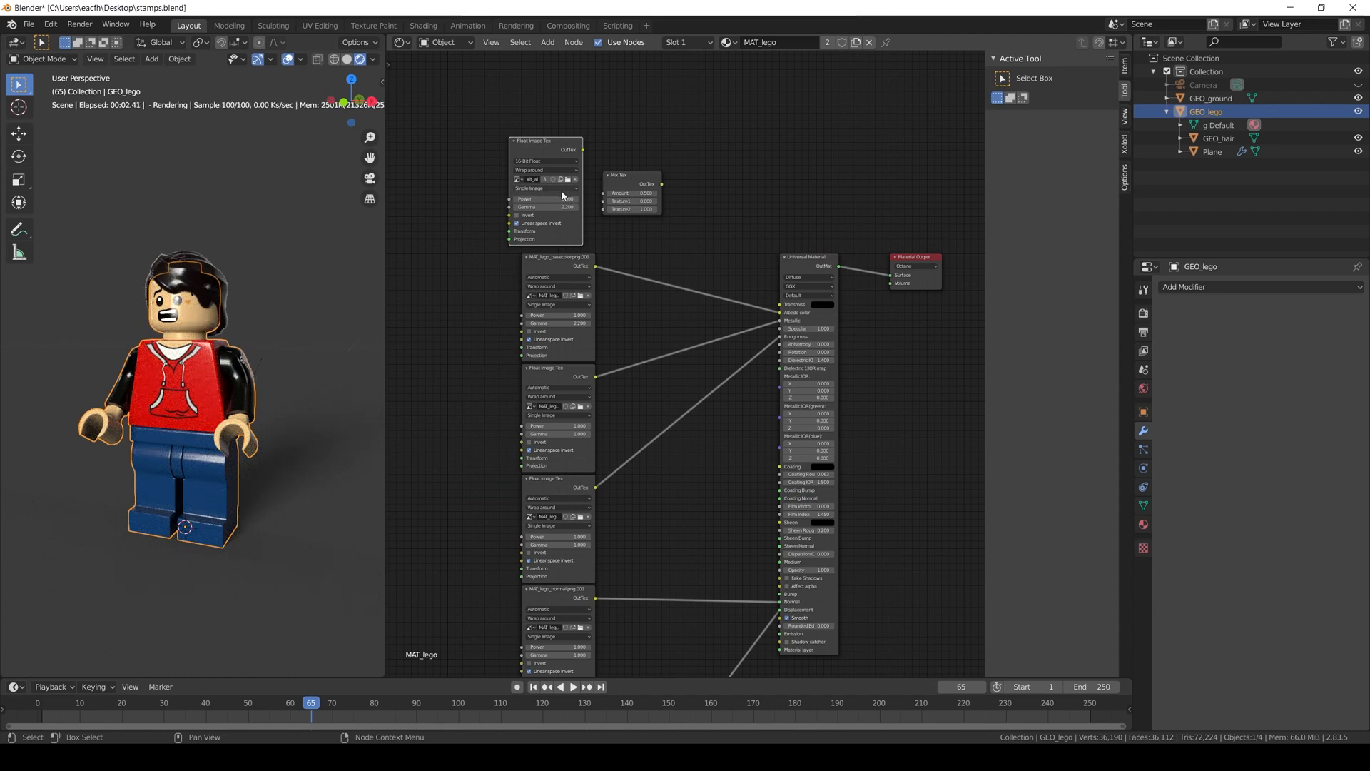
{"action": "left_click", "coordinate": [549, 170]}
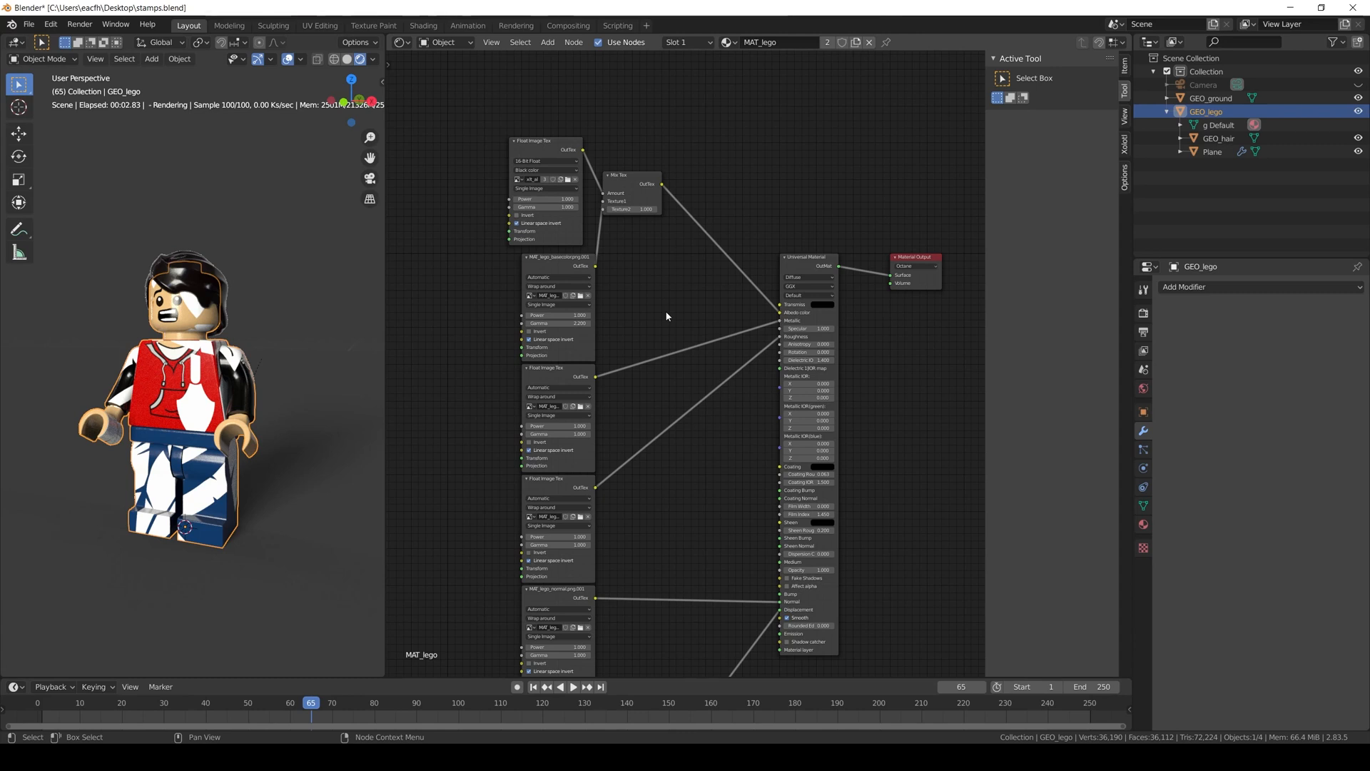
{"action": "mouse_move", "coordinate": [656, 278]}
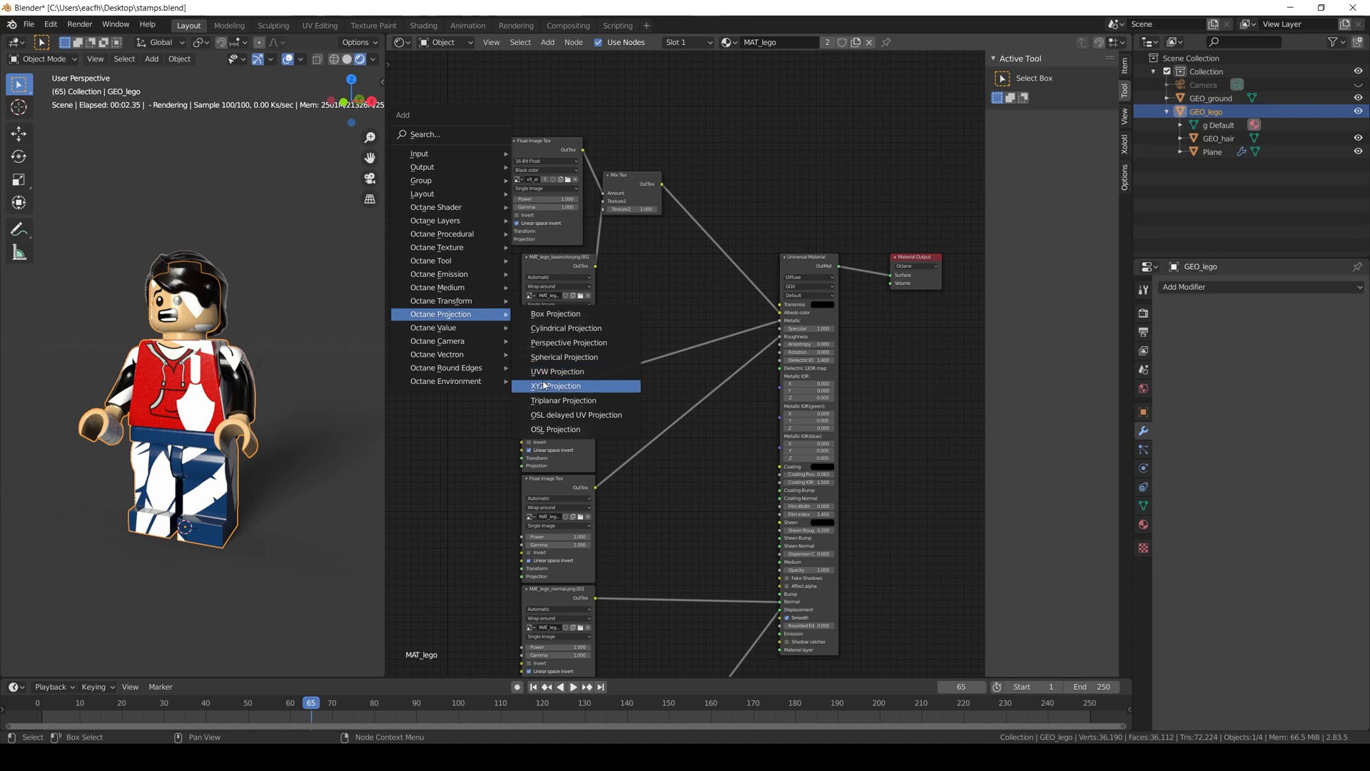
Step: Add an XYZ Projection node for the decal texture and an Octane Object Data node feeding its transformation
{"action": "left_click", "coordinate": [555, 385]}
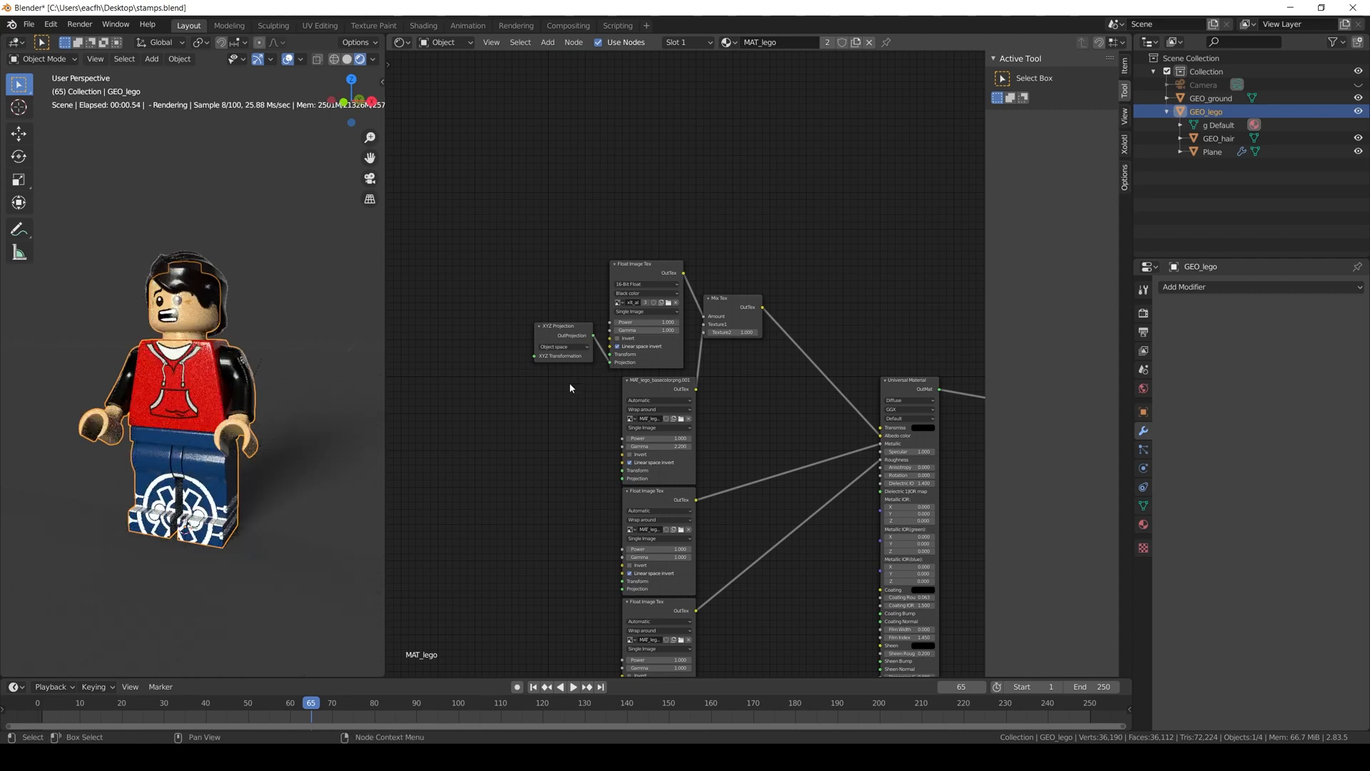
{"action": "left_click", "coordinate": [546, 42]}
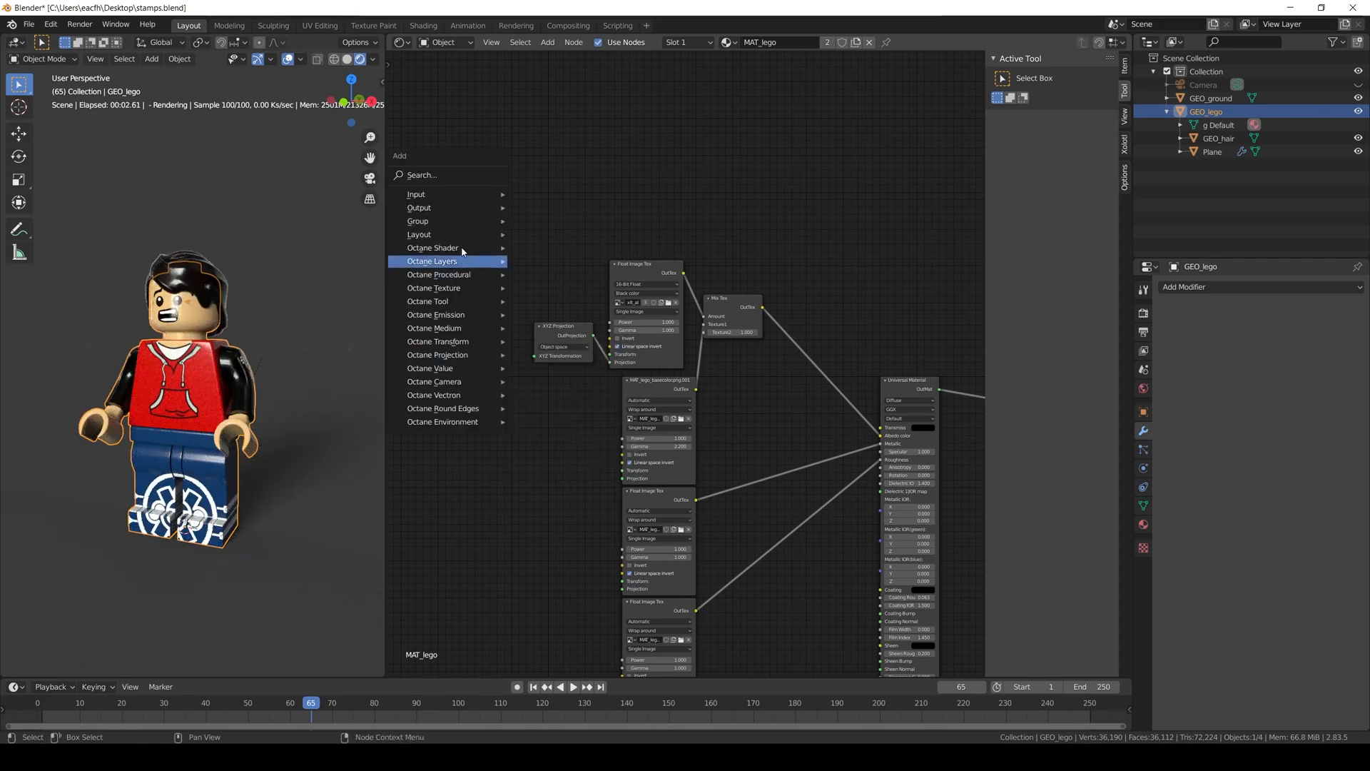
{"action": "mouse_move", "coordinate": [417, 192]}
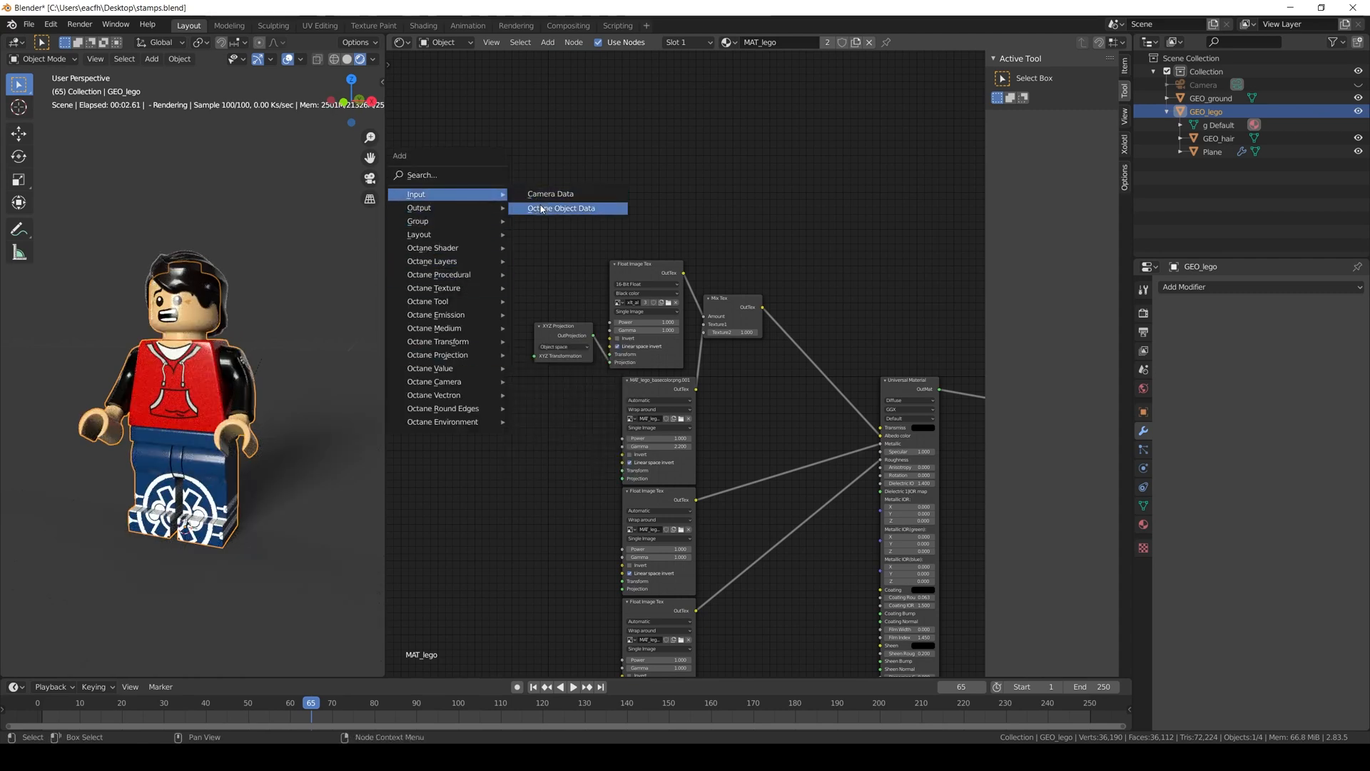
{"action": "left_click", "coordinate": [563, 209]}
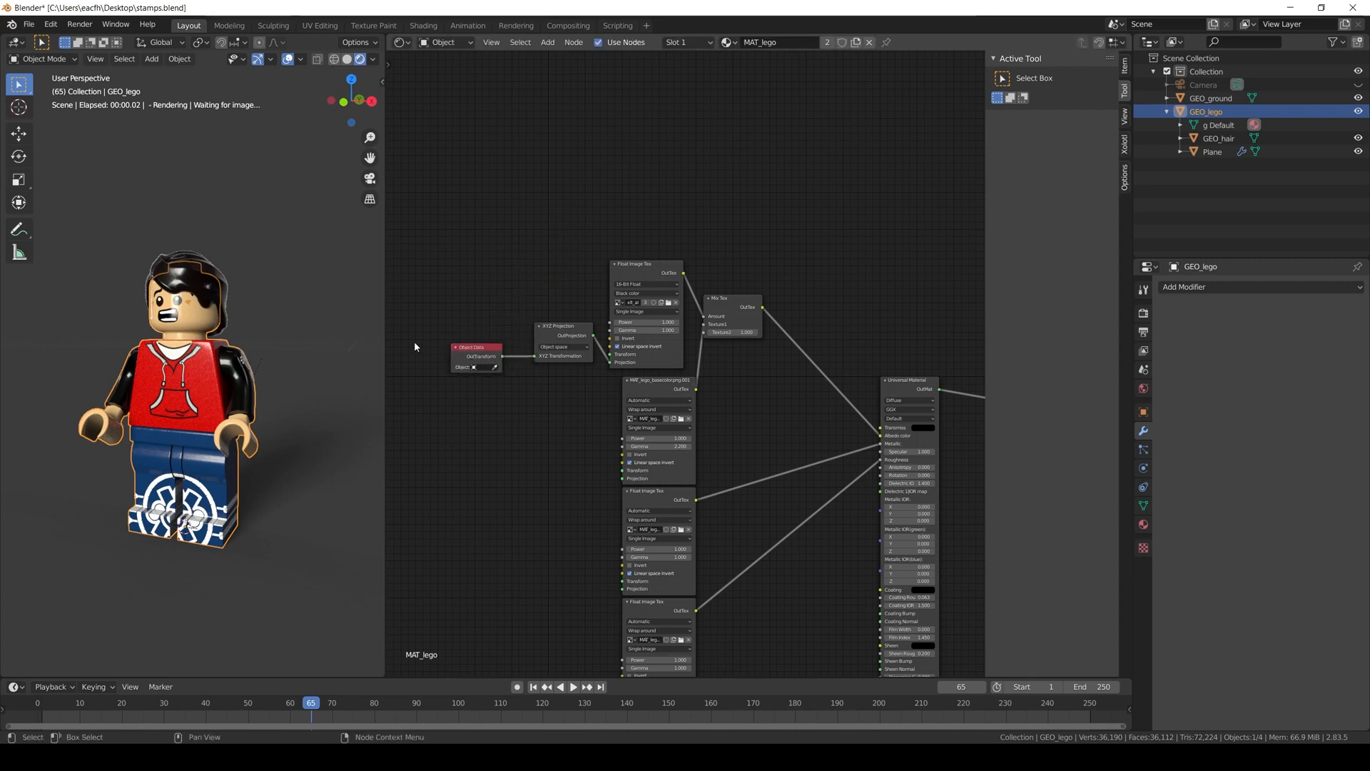
Step: Add a Plain Axes empty driving the Object Data node and move it so the decal sits on the chest
{"action": "left_click", "coordinate": [151, 58]}
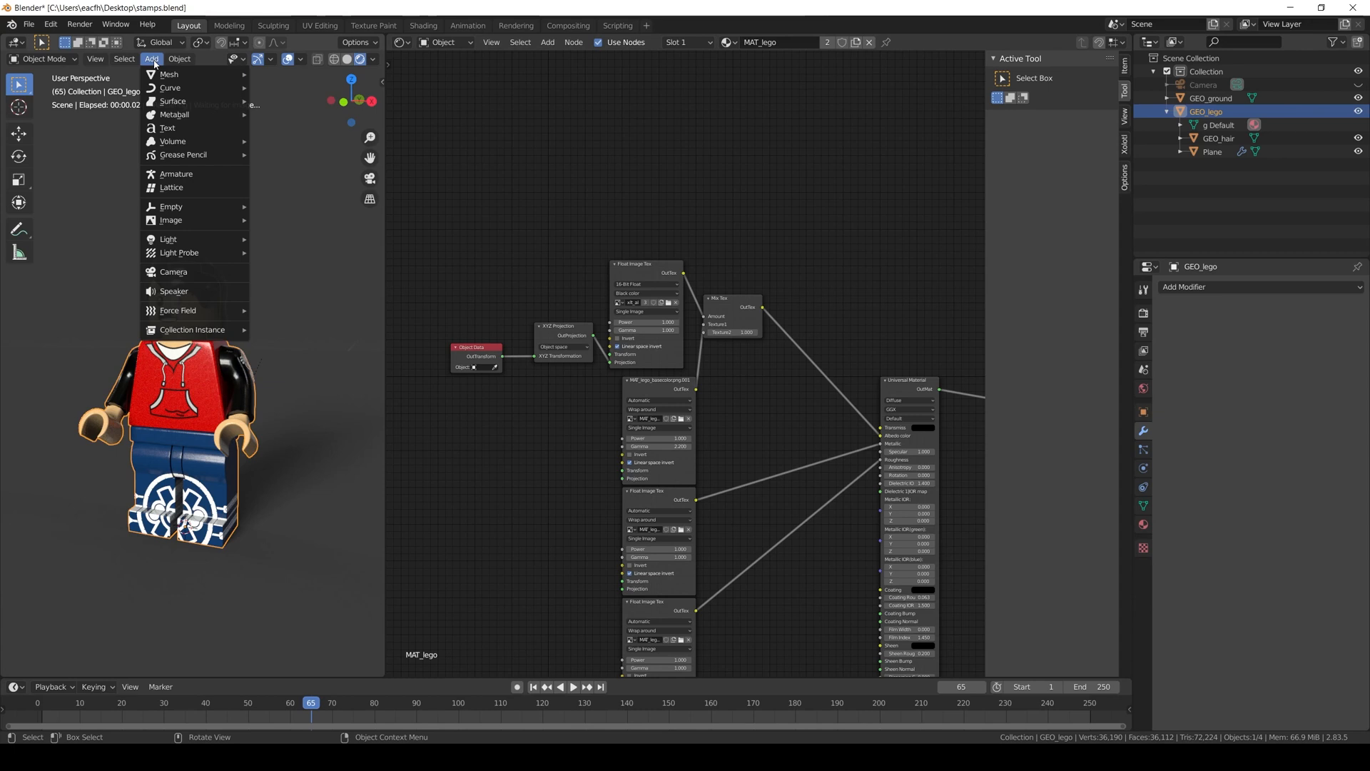
{"action": "mouse_move", "coordinate": [171, 206]}
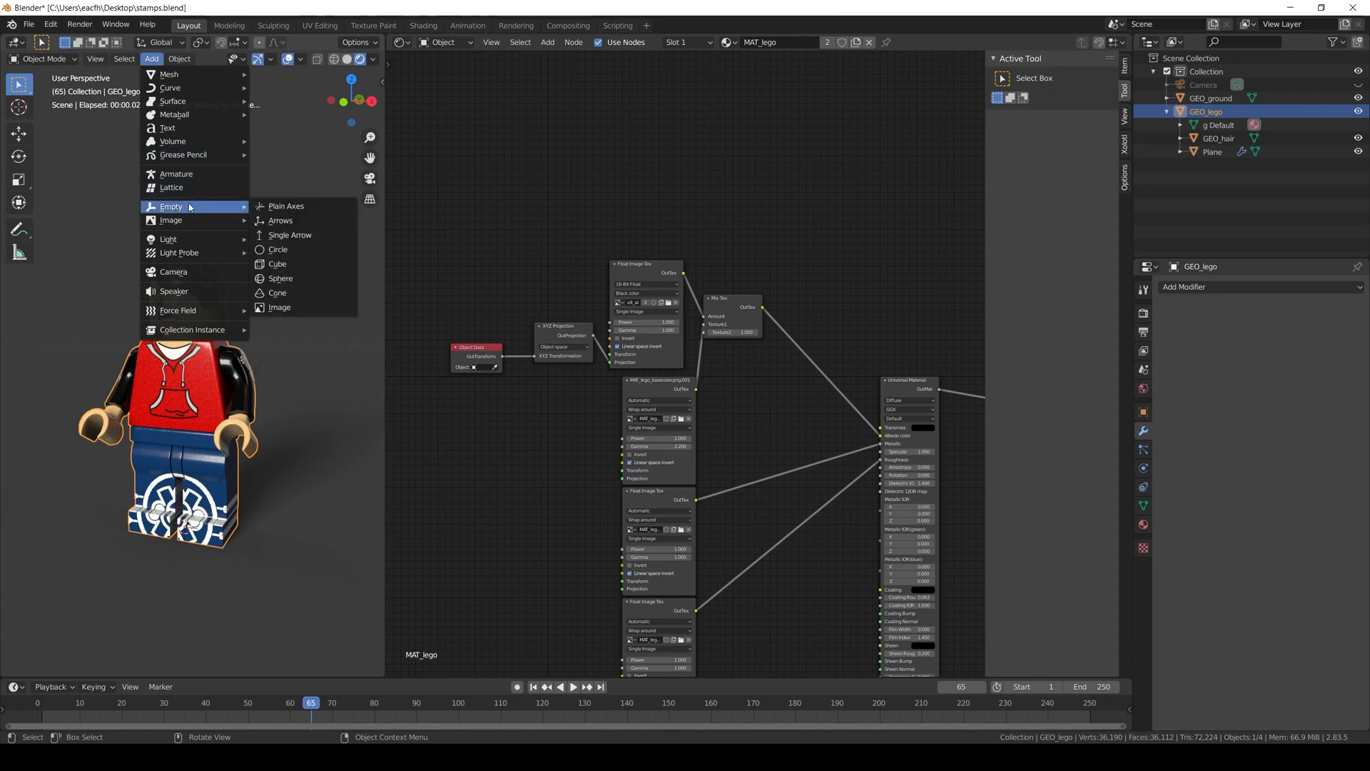
{"action": "left_click", "coordinate": [285, 206]}
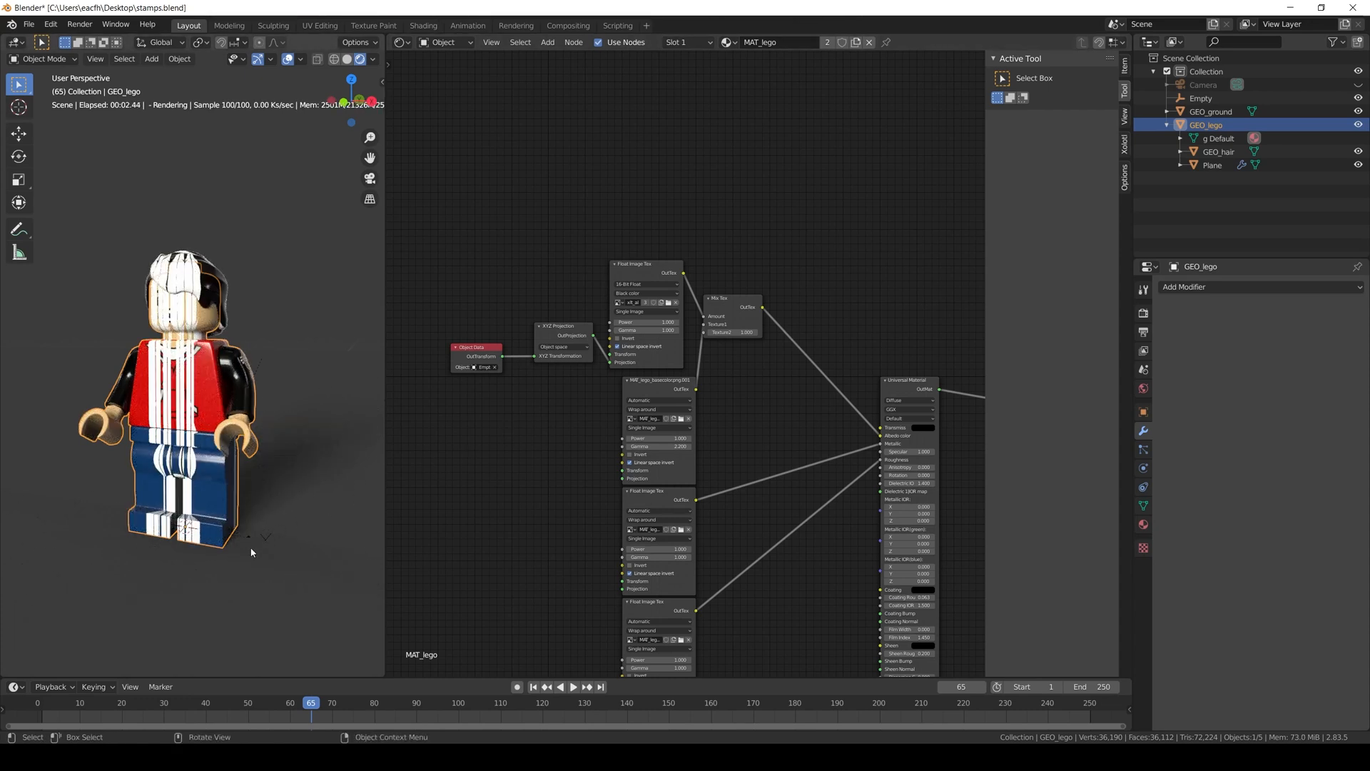
{"action": "mouse_move", "coordinate": [272, 506]}
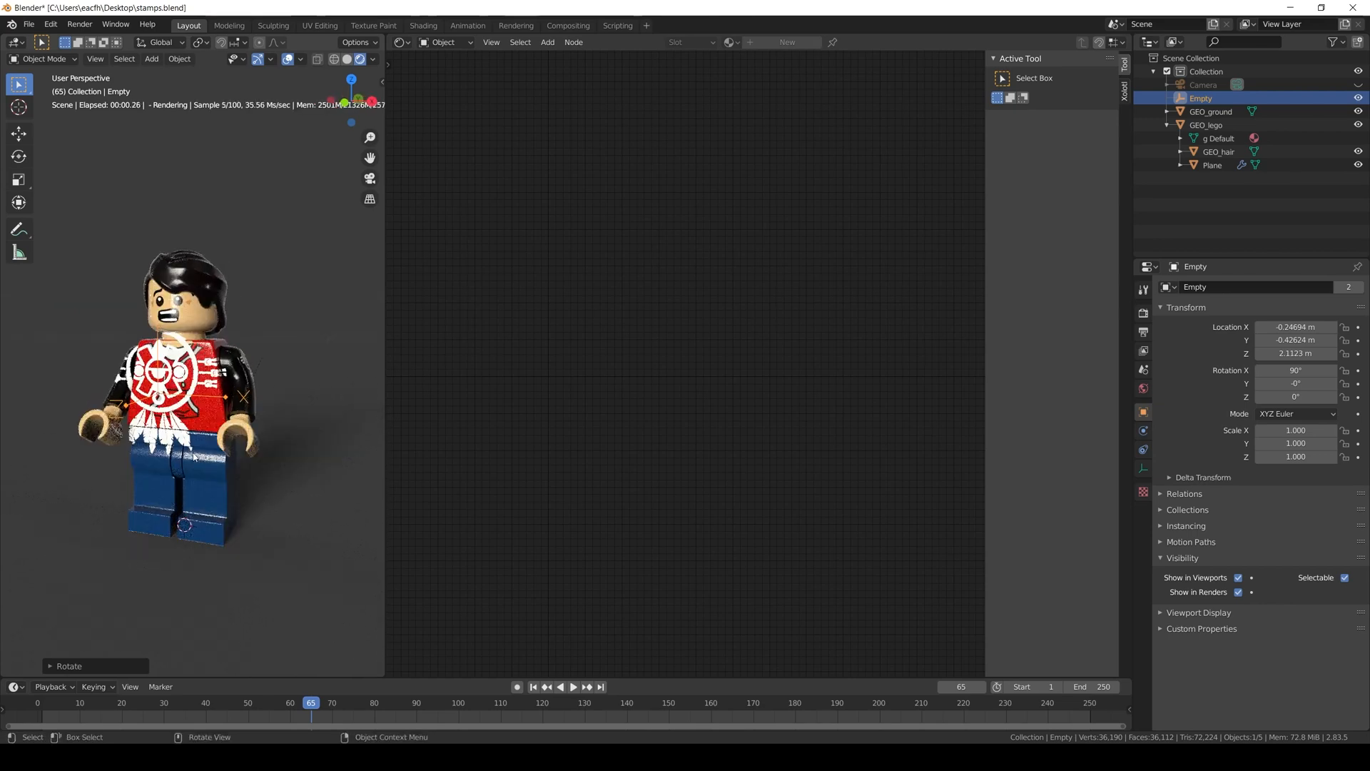
{"action": "left_click_drag", "start_coordinate": [244, 398], "coordinate": [293, 382]}
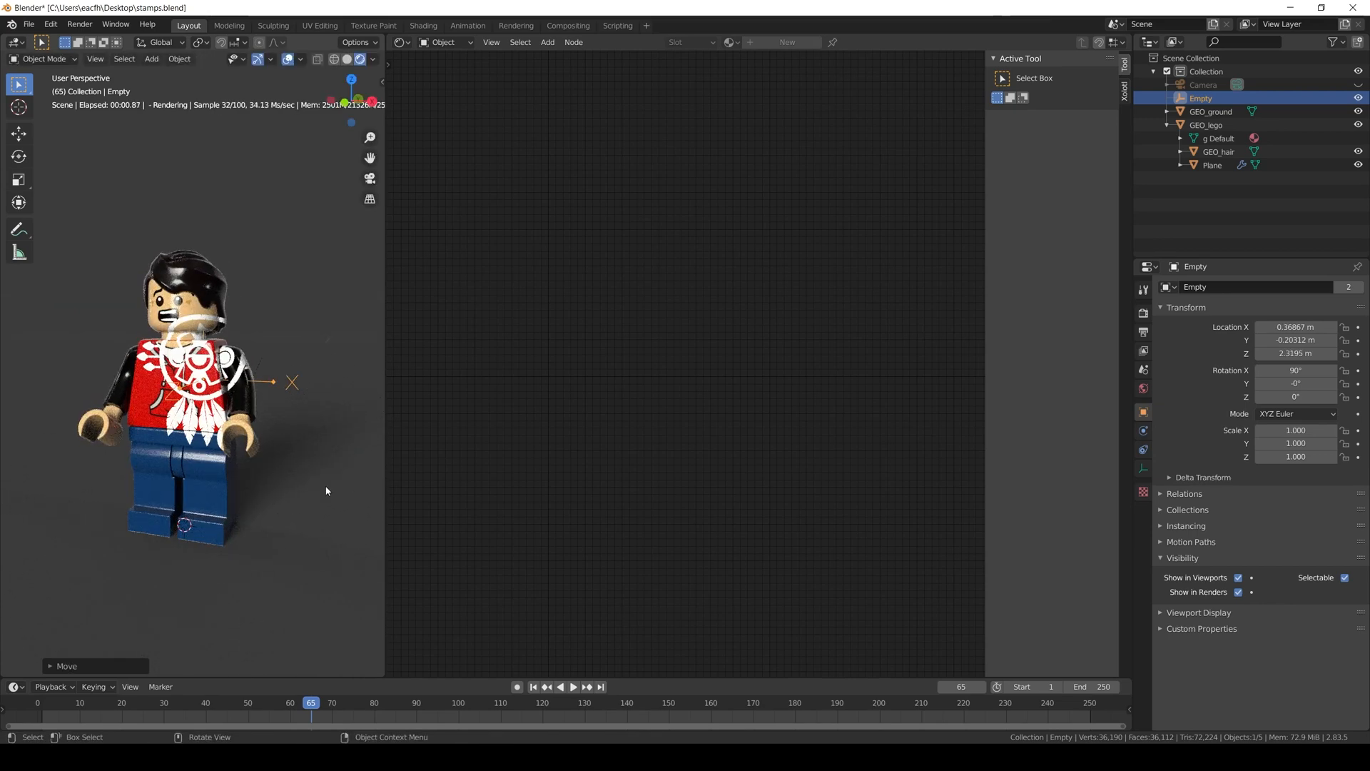
{"action": "key", "text": "s"}
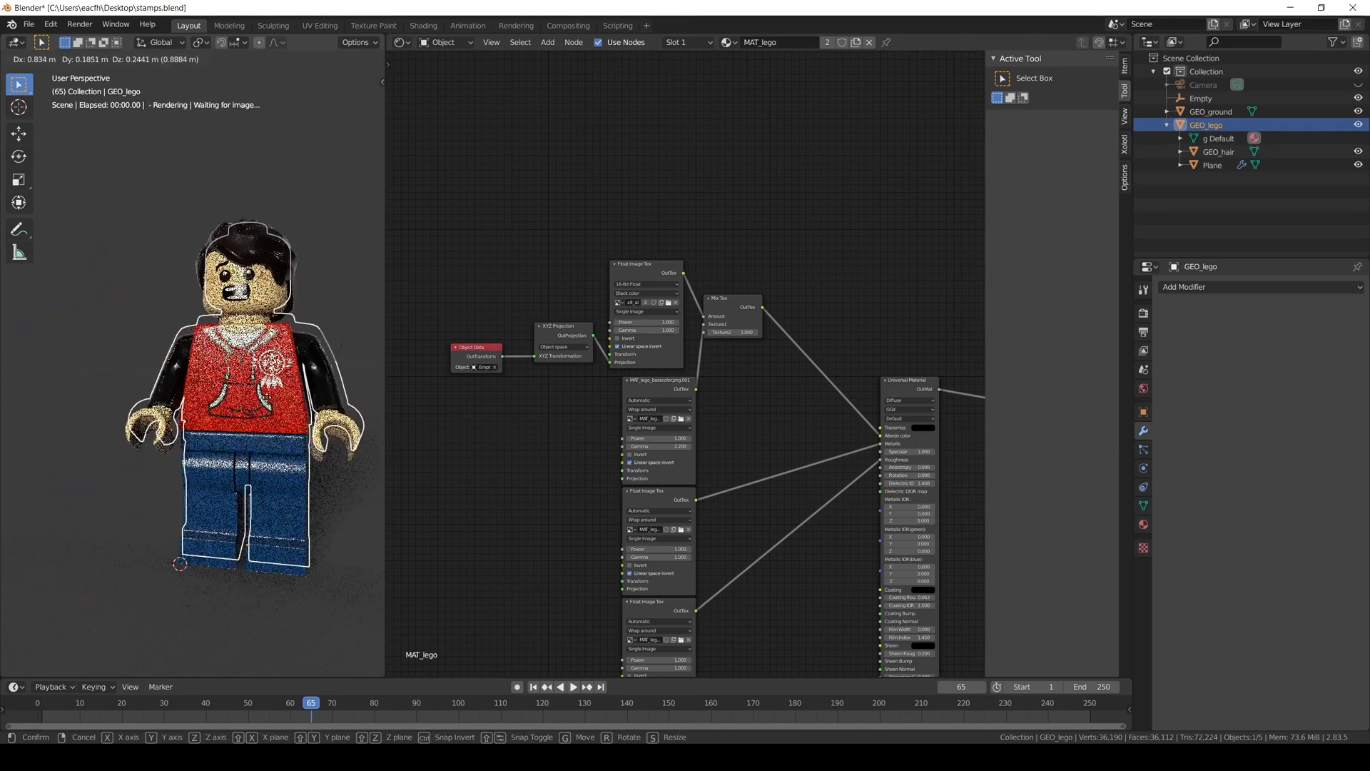
Step: Remove the XYZ projection node chain from MAT_lego and hide the Empty
{"action": "left_click", "coordinate": [207, 393]}
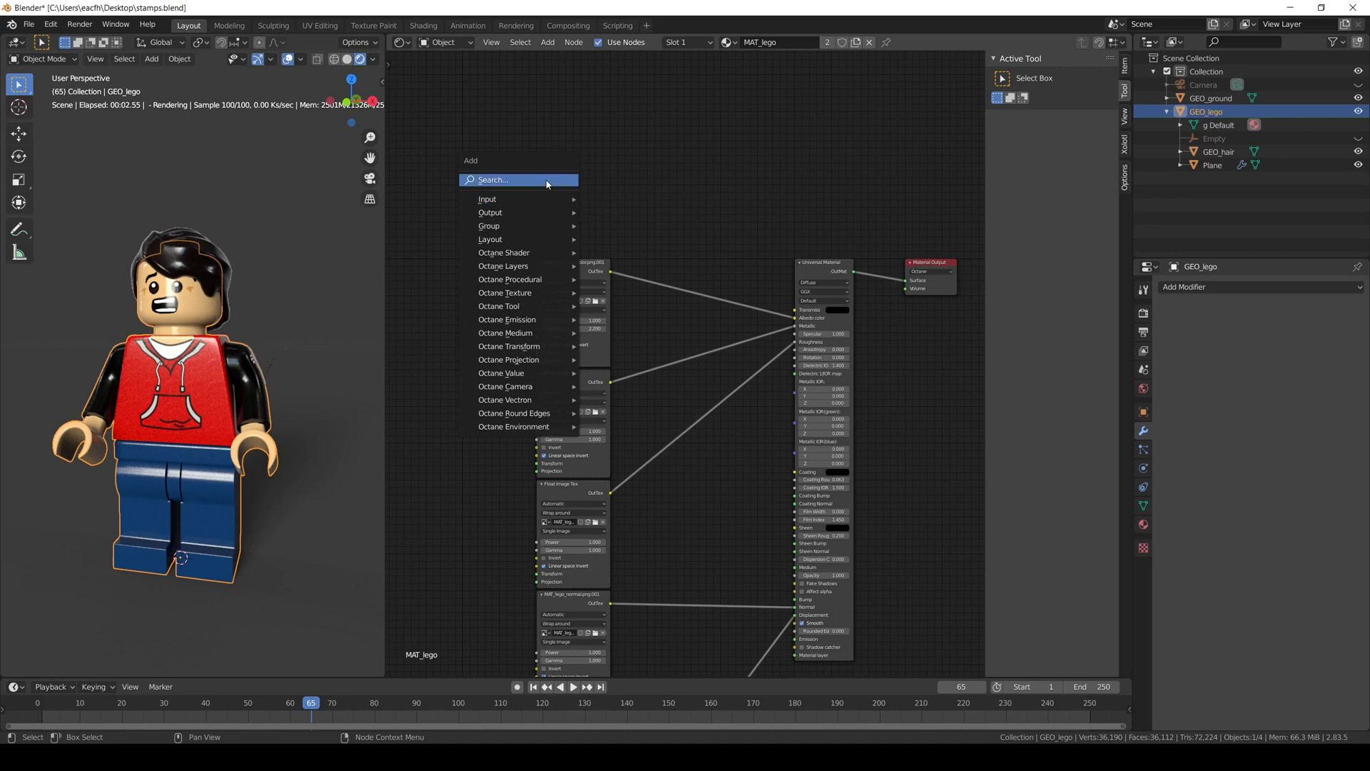
Step: Add a Mix Tex node and a Float Image Tex loaded with the decal alpha, wired over the base colour
{"action": "type", "text": "mix"}
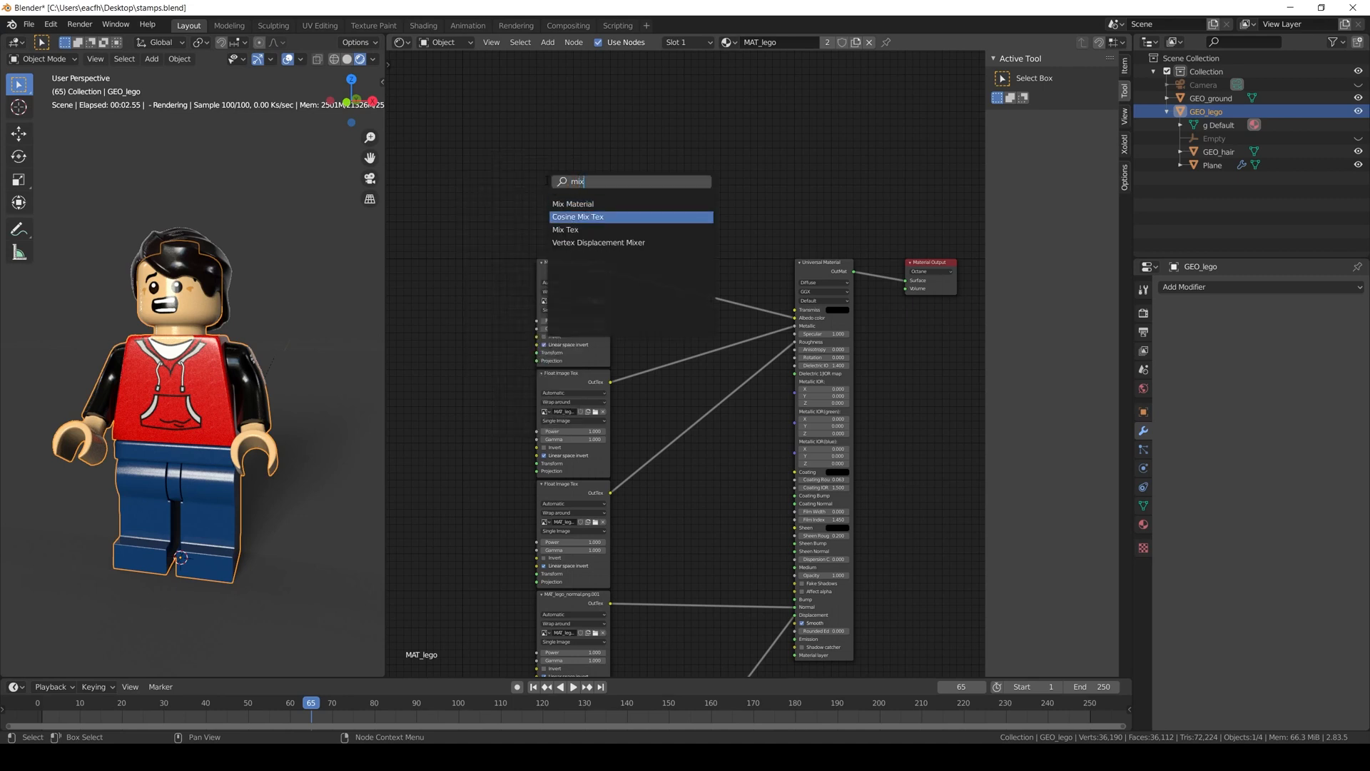
{"action": "left_click", "coordinate": [565, 228]}
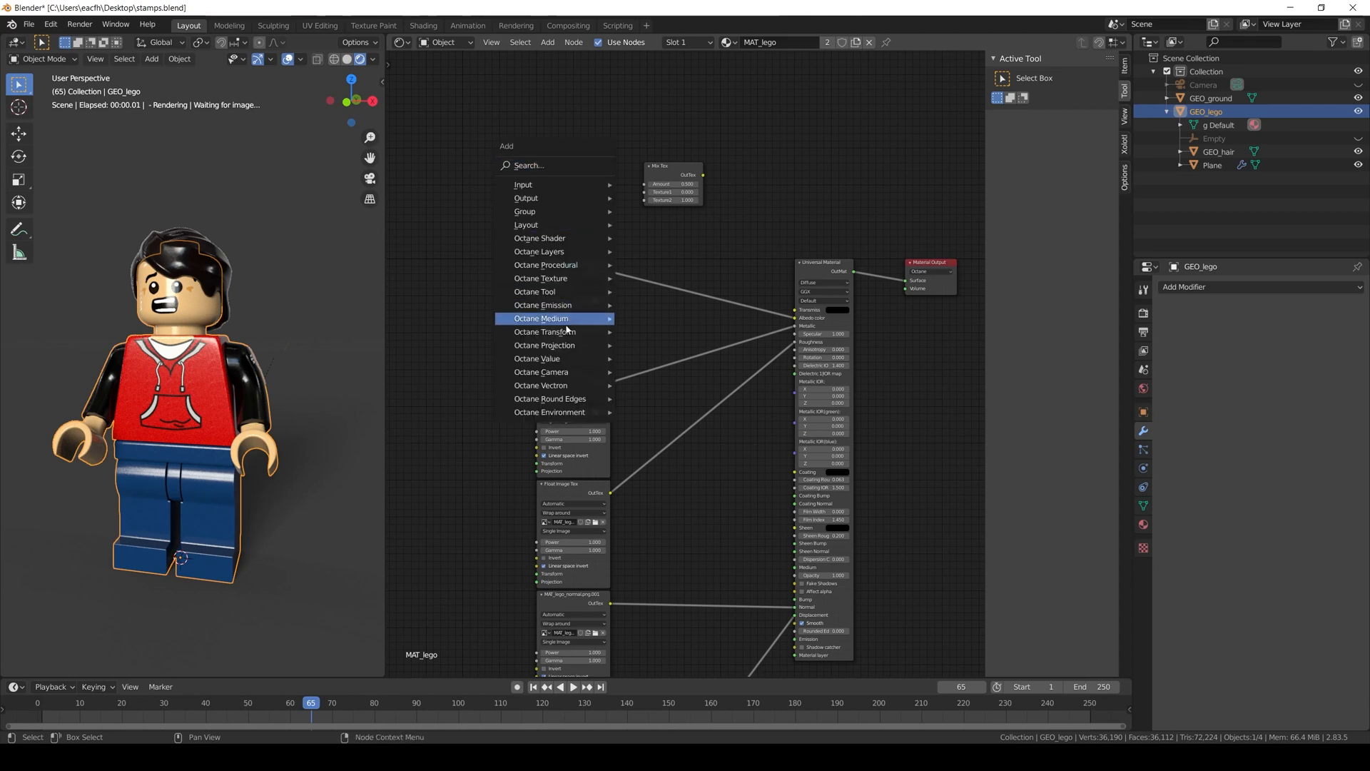
{"action": "mouse_move", "coordinate": [566, 344]}
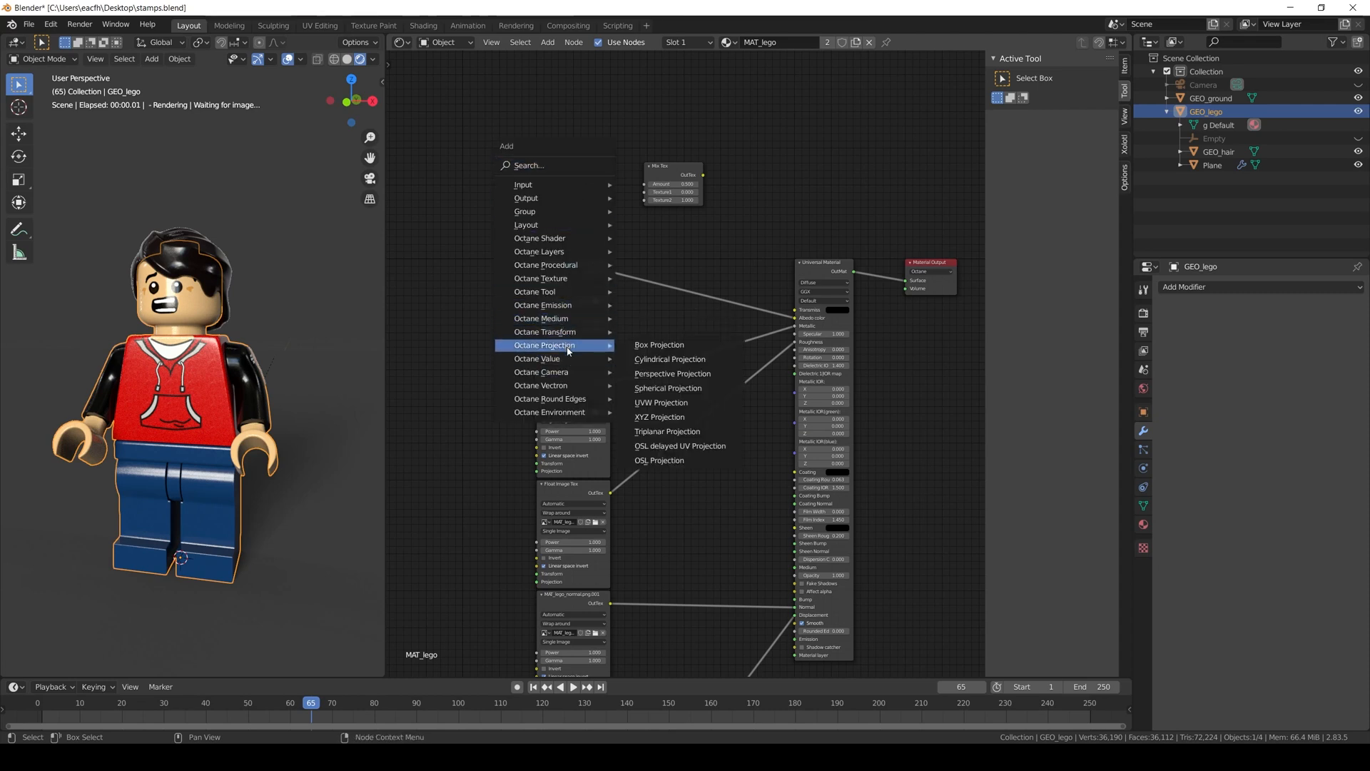
{"action": "mouse_move", "coordinate": [540, 278]}
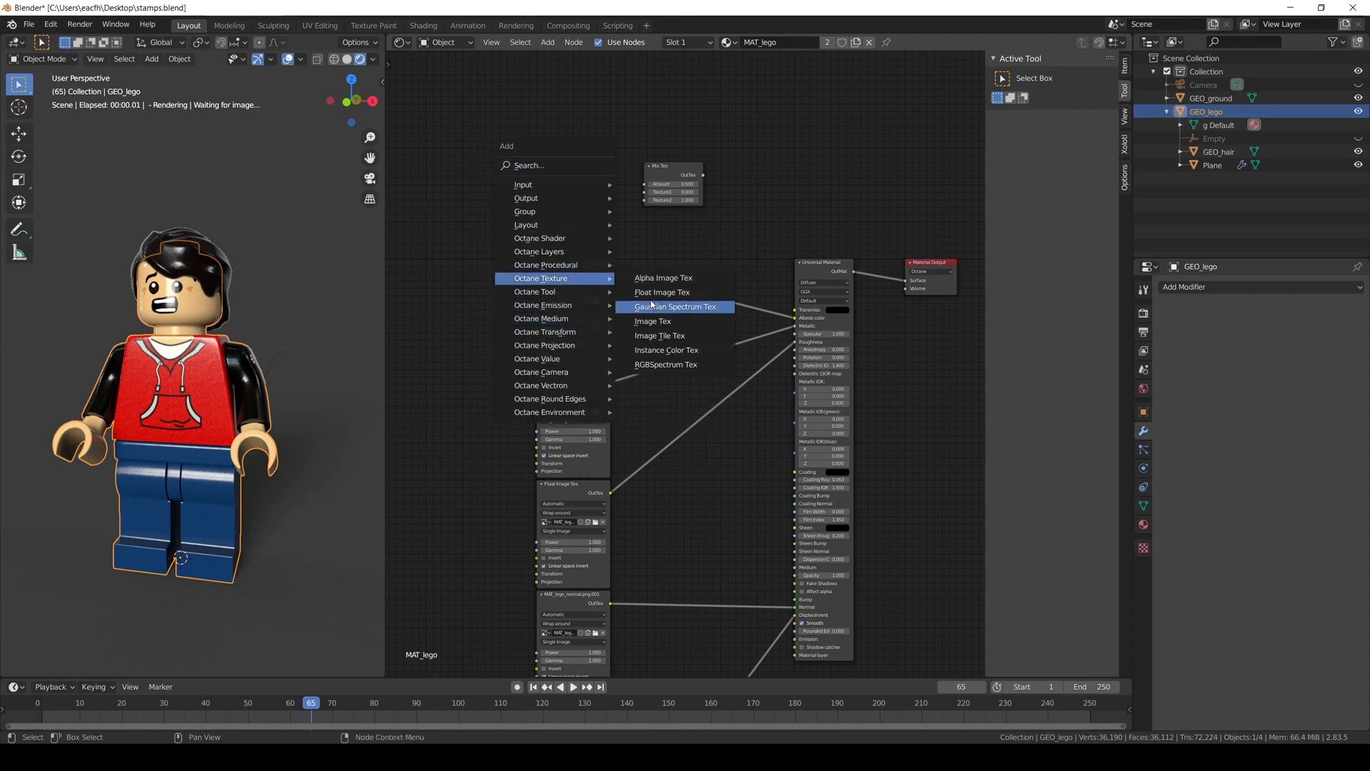
{"action": "left_click", "coordinate": [661, 292]}
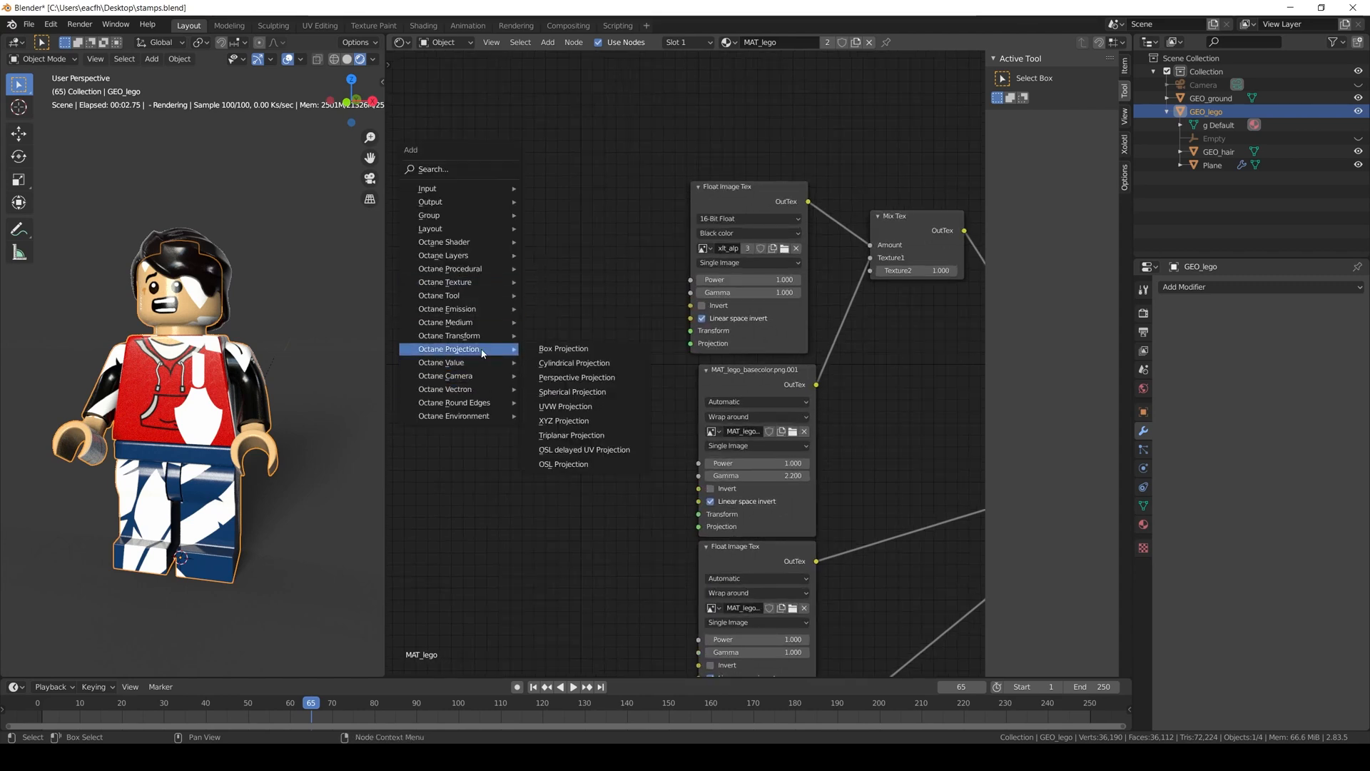
Step: Add a UVW Projection node feeding the decal Float Image Tex
{"action": "left_click", "coordinate": [565, 405]}
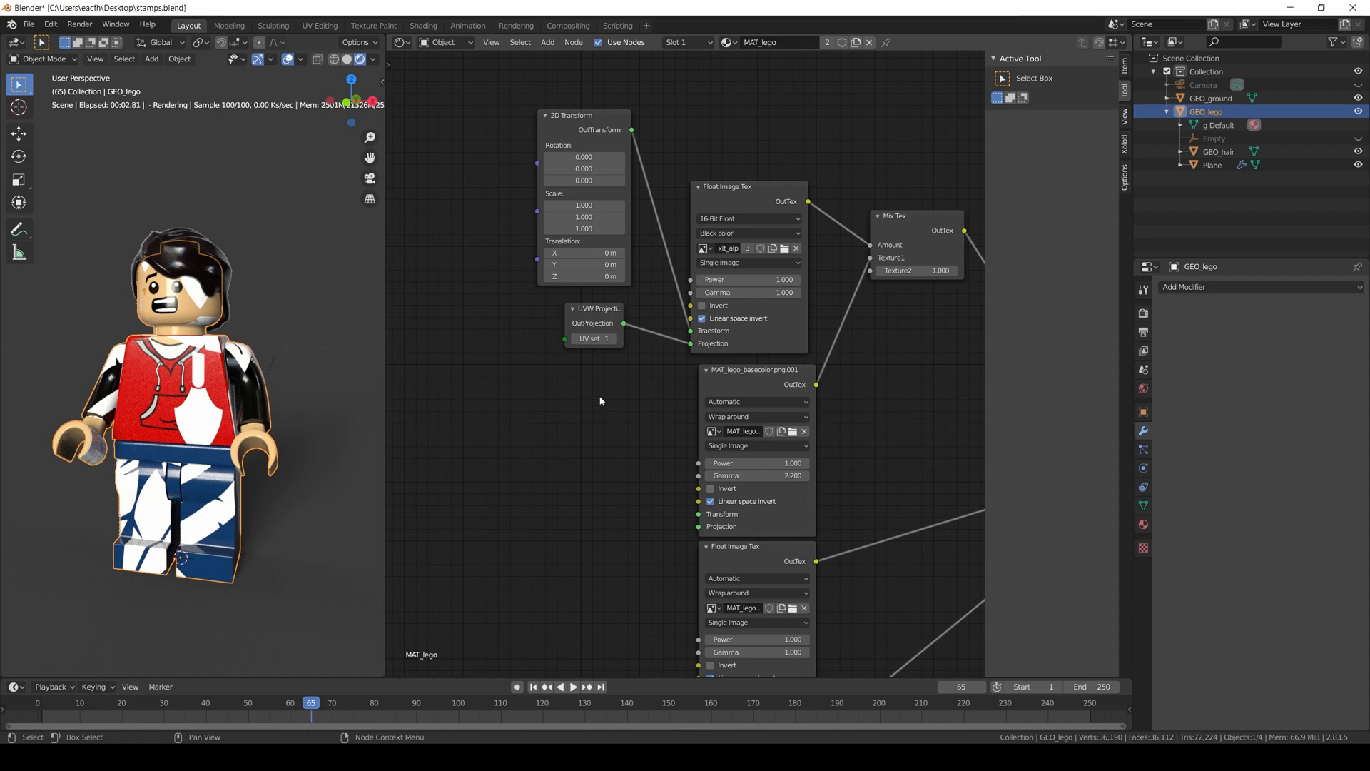
{"action": "mouse_move", "coordinate": [617, 384]}
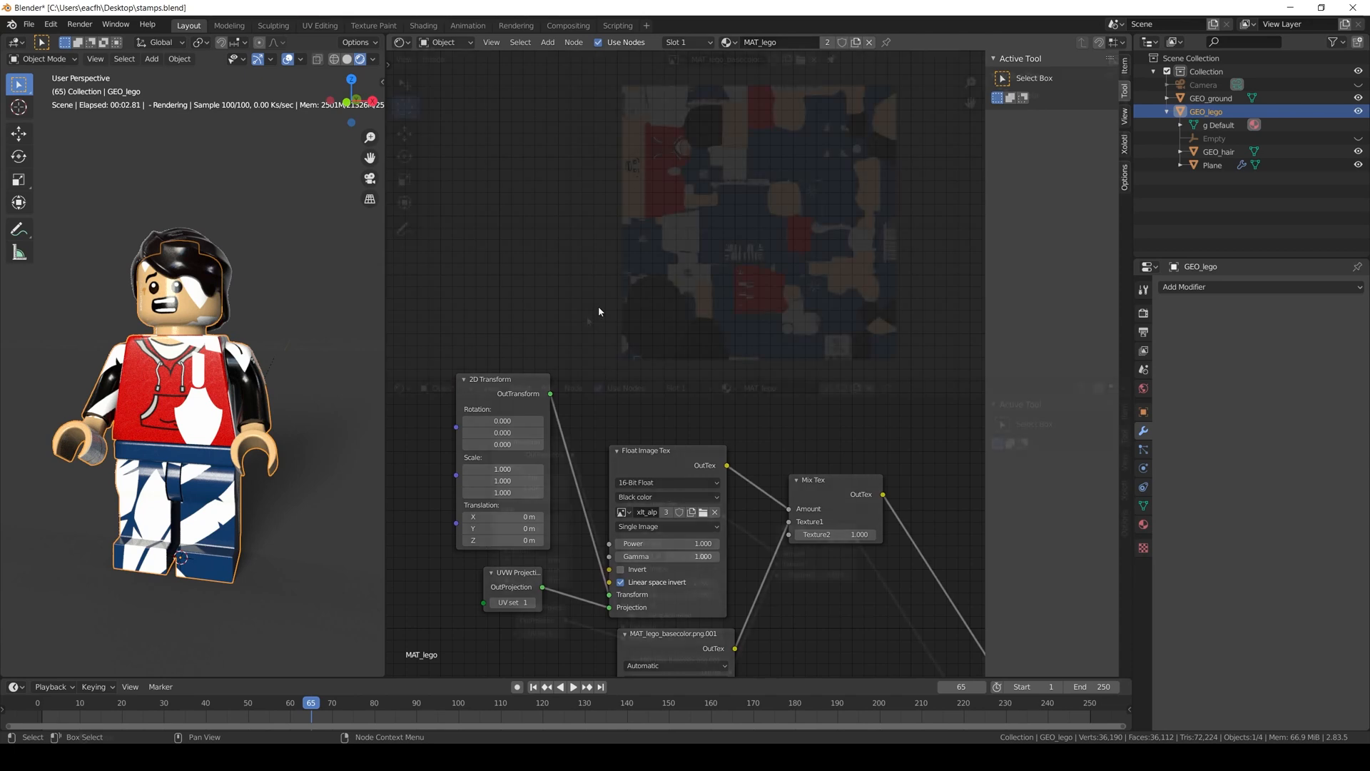
Step: Show the UV layout and offset the 2D transform to Translation X 0.33, Y 0.238 over the torso
{"action": "left_click", "coordinate": [399, 42]}
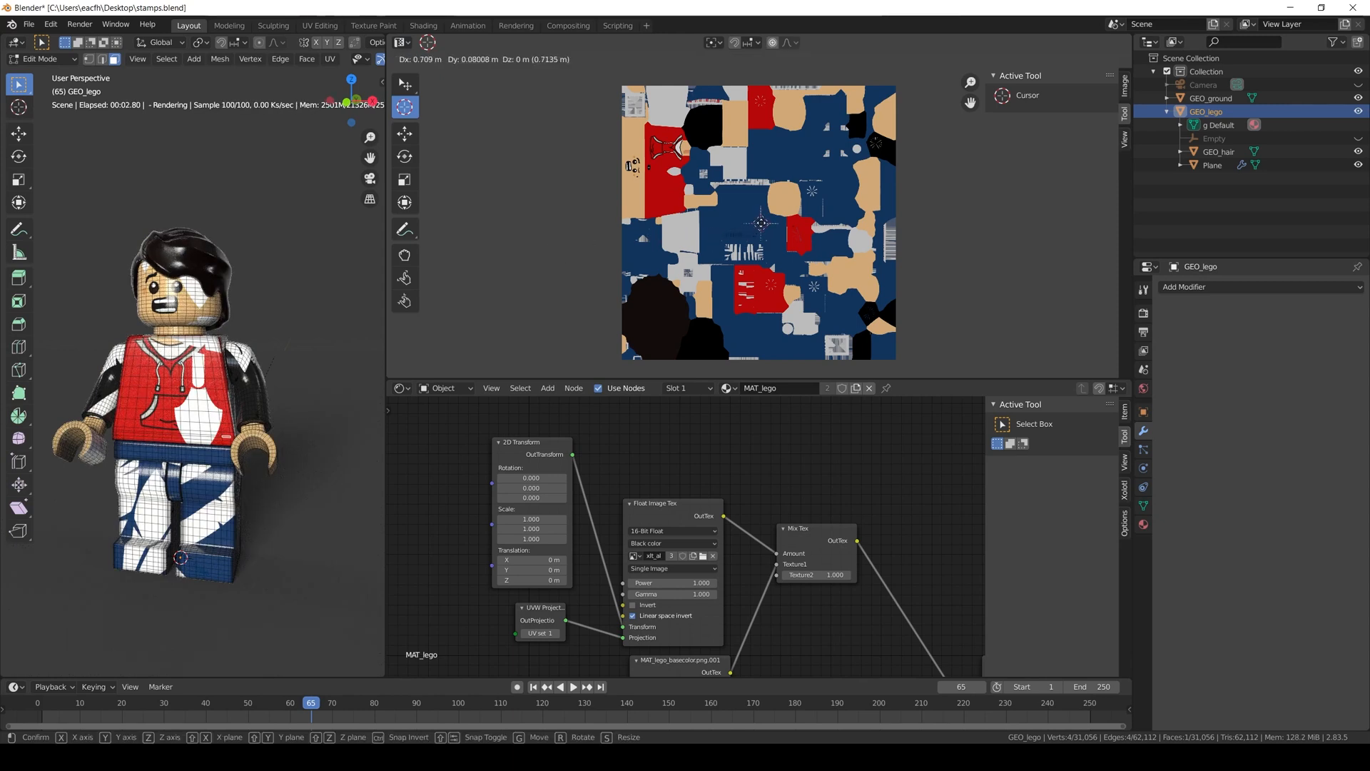
{"action": "left_click_drag", "start_coordinate": [761, 222], "coordinate": [677, 167]}
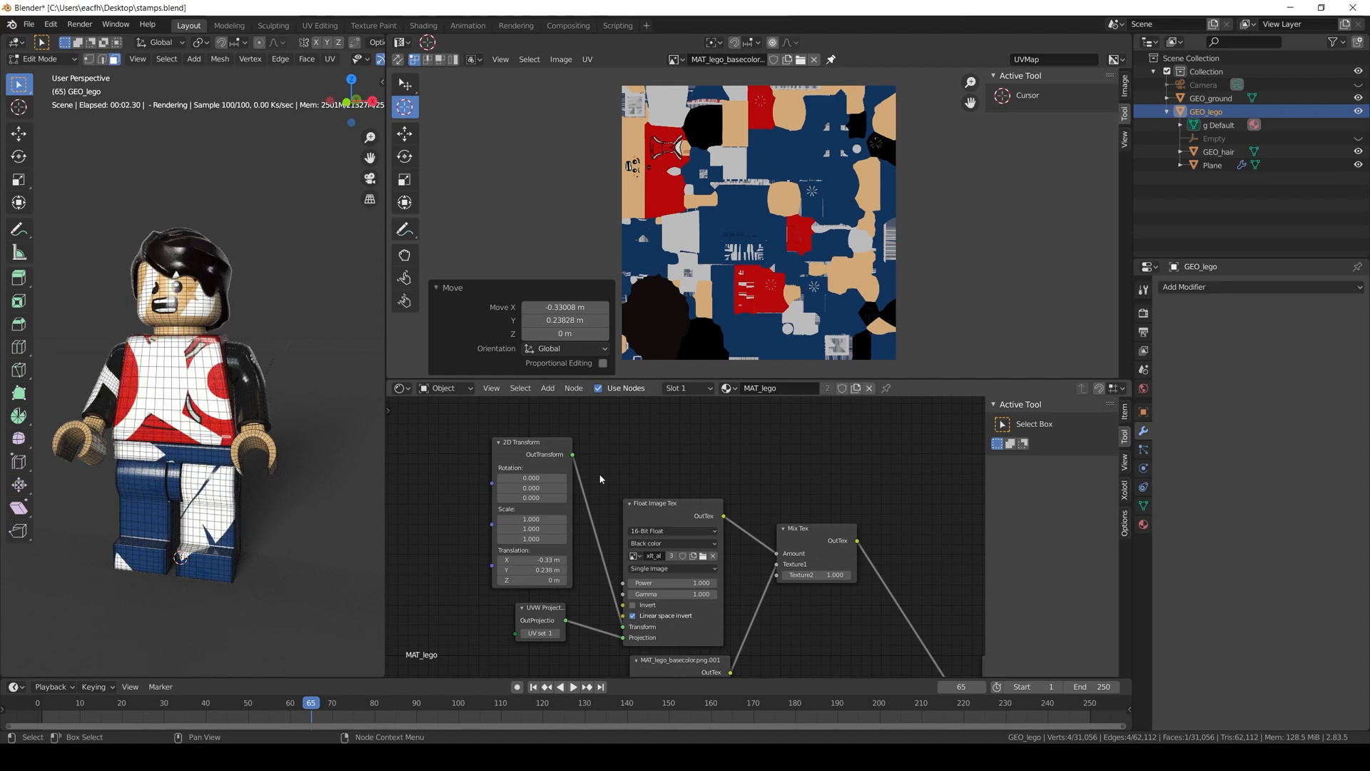
Step: Set the decal's 2D transform Rotation X to 270
{"action": "left_click", "coordinate": [530, 478]}
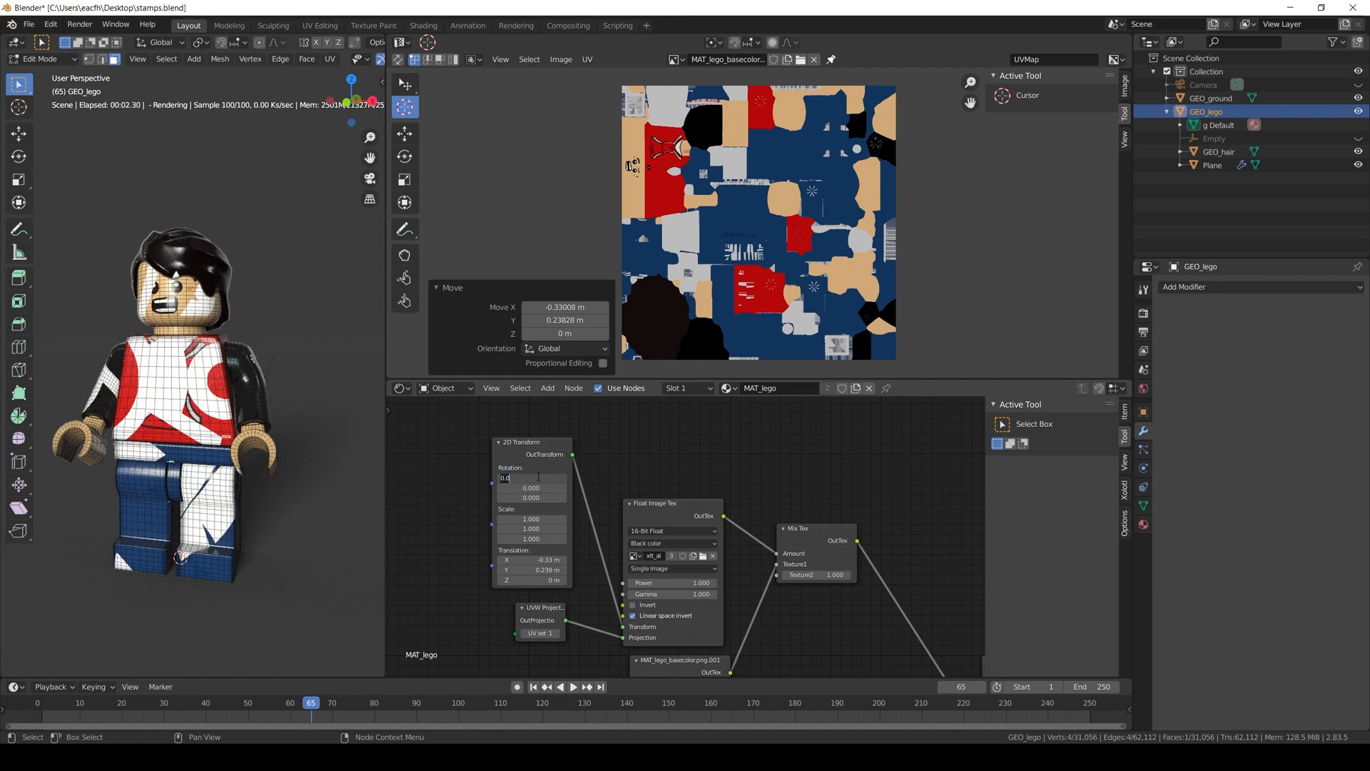
{"action": "type", "text": "270"}
{"action": "left_click", "coordinate": [533, 519]}
{"action": "type", "text": "0.050"}
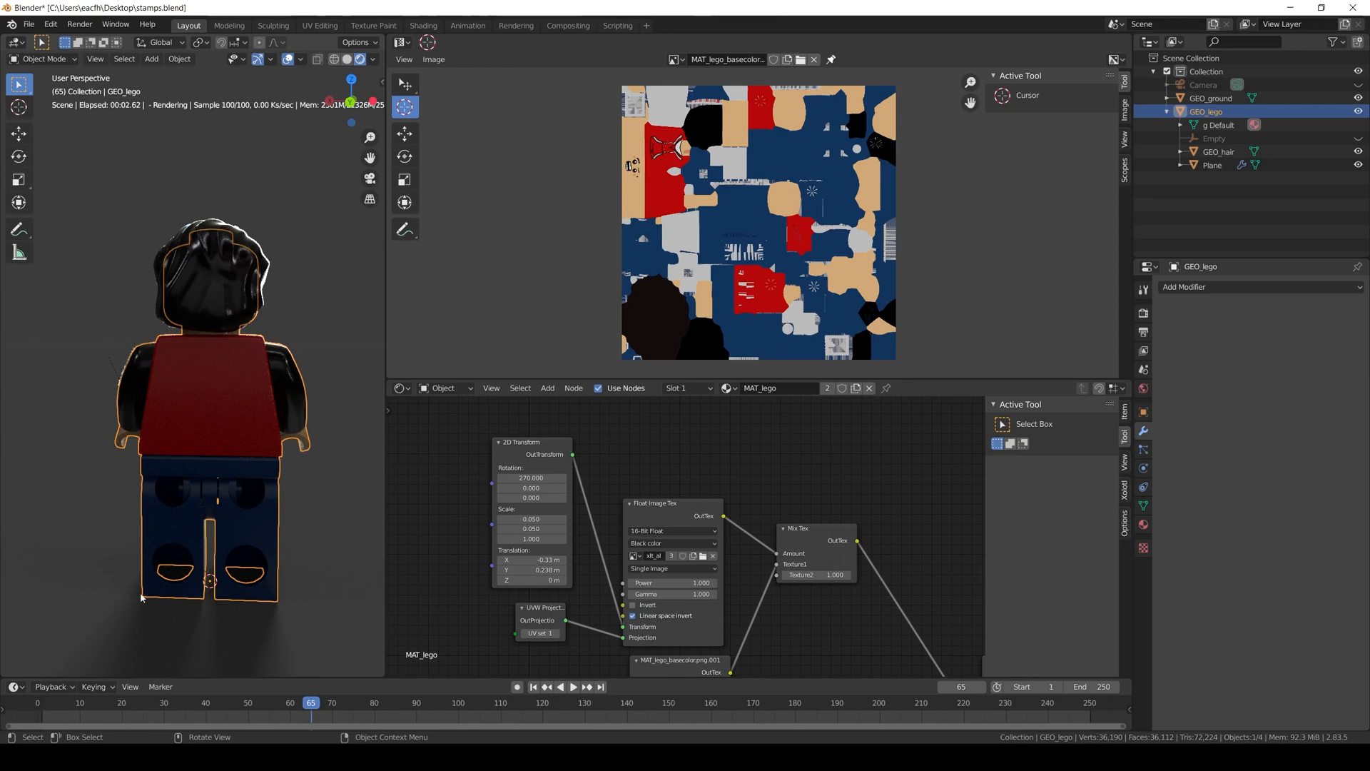
{"action": "mouse_move", "coordinate": [60, 501]}
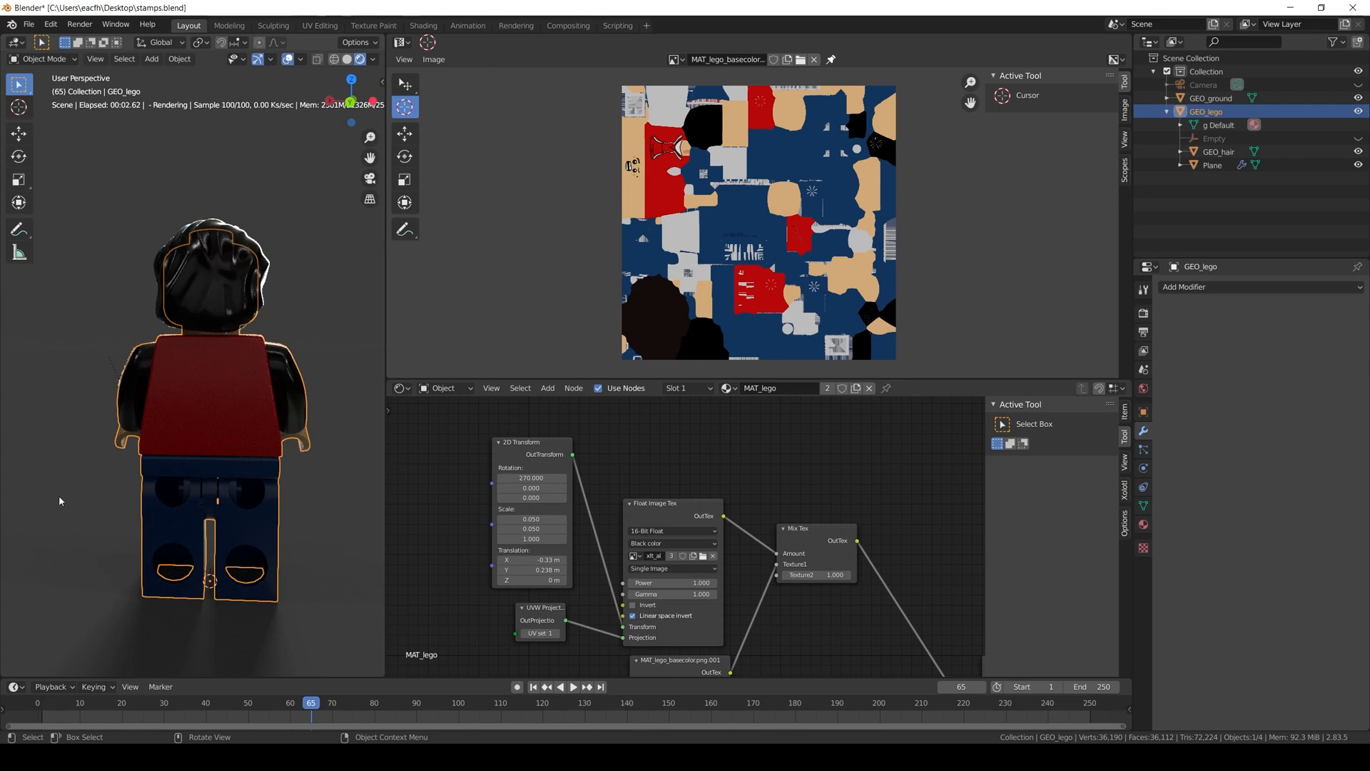